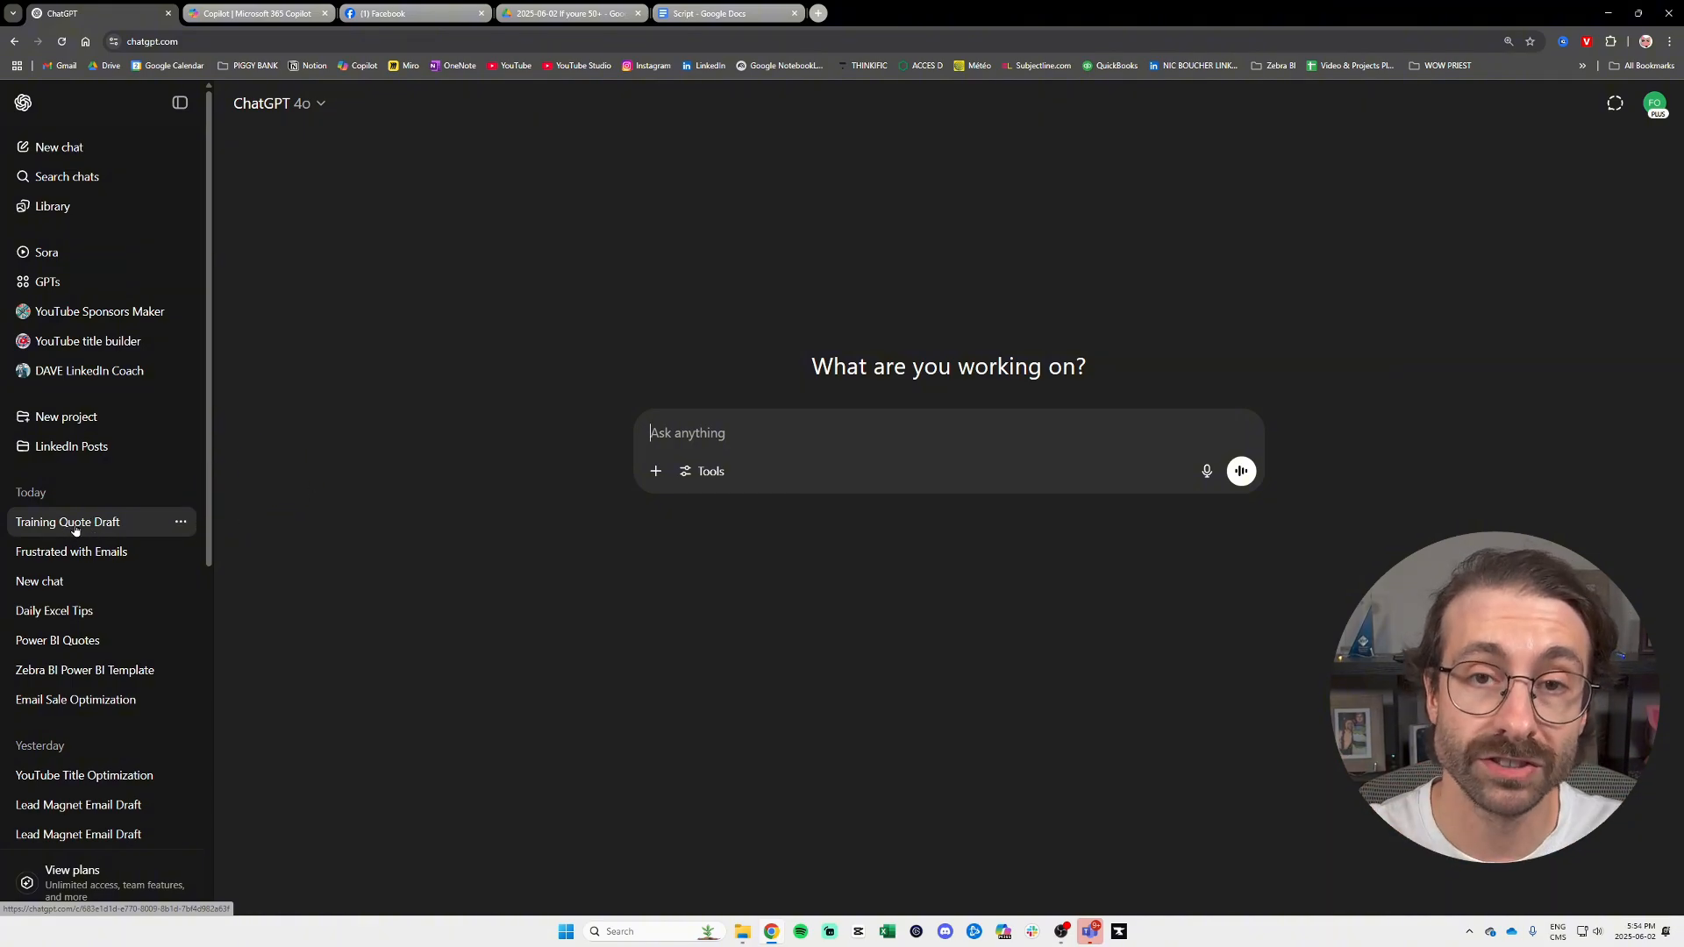
- Reopen the 'Training Quote Draft' chat and review the drafted training-services quote email
left_click(67, 523)
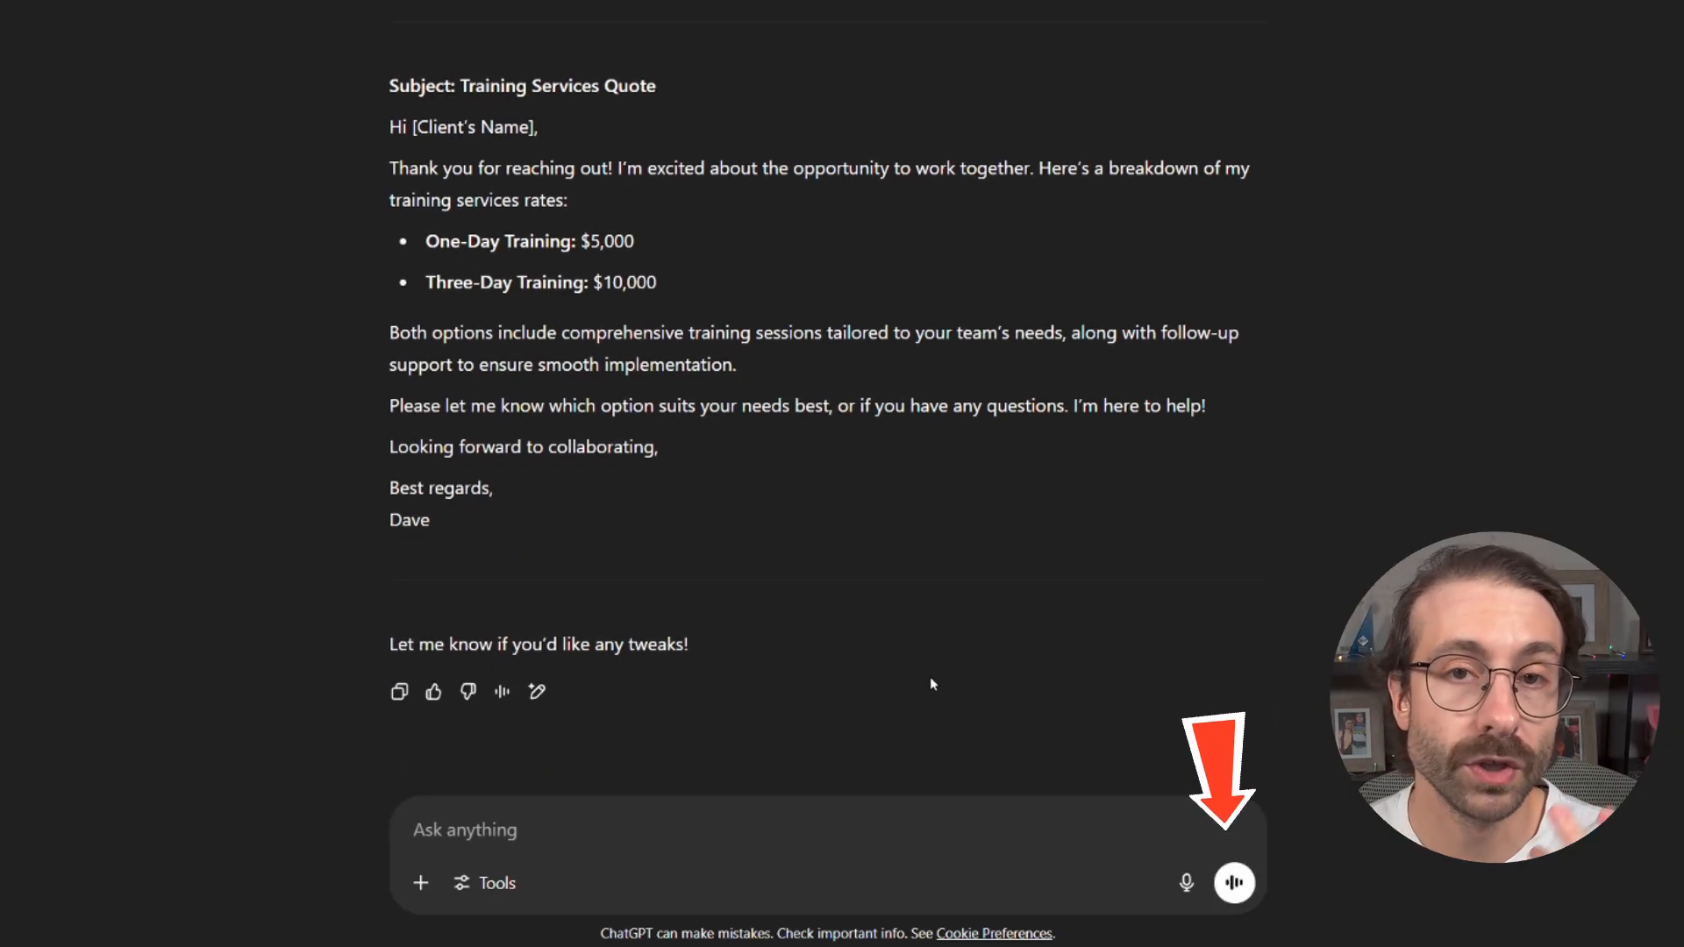
mouse_move(823, 591)
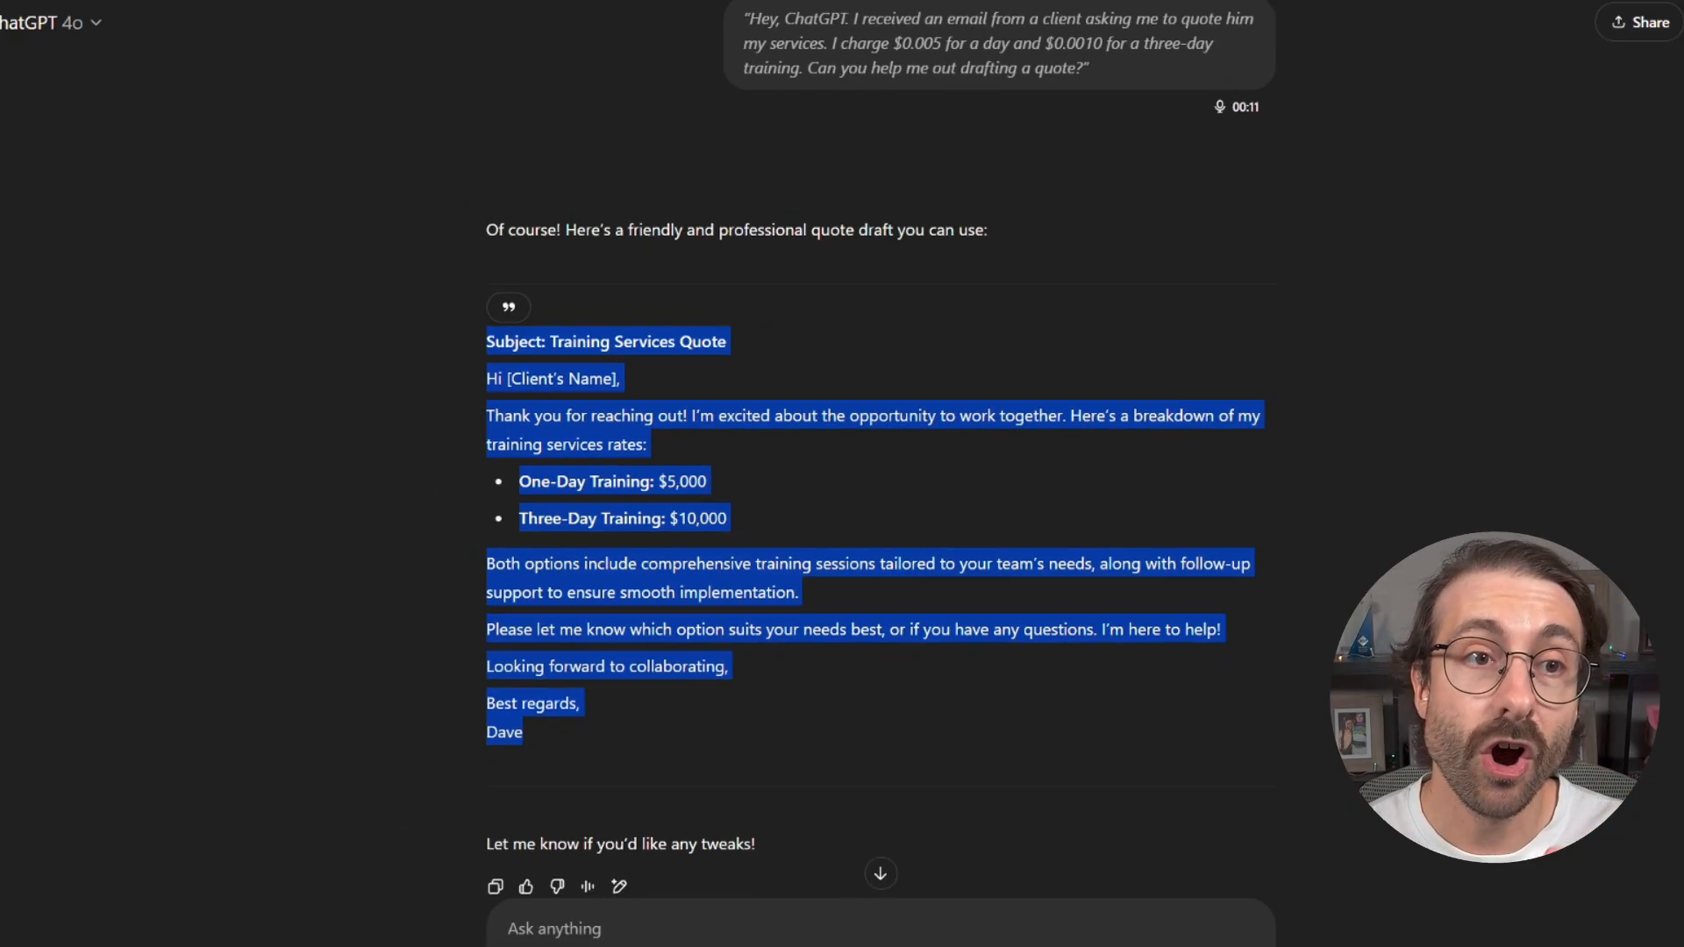
left_click(254, 14)
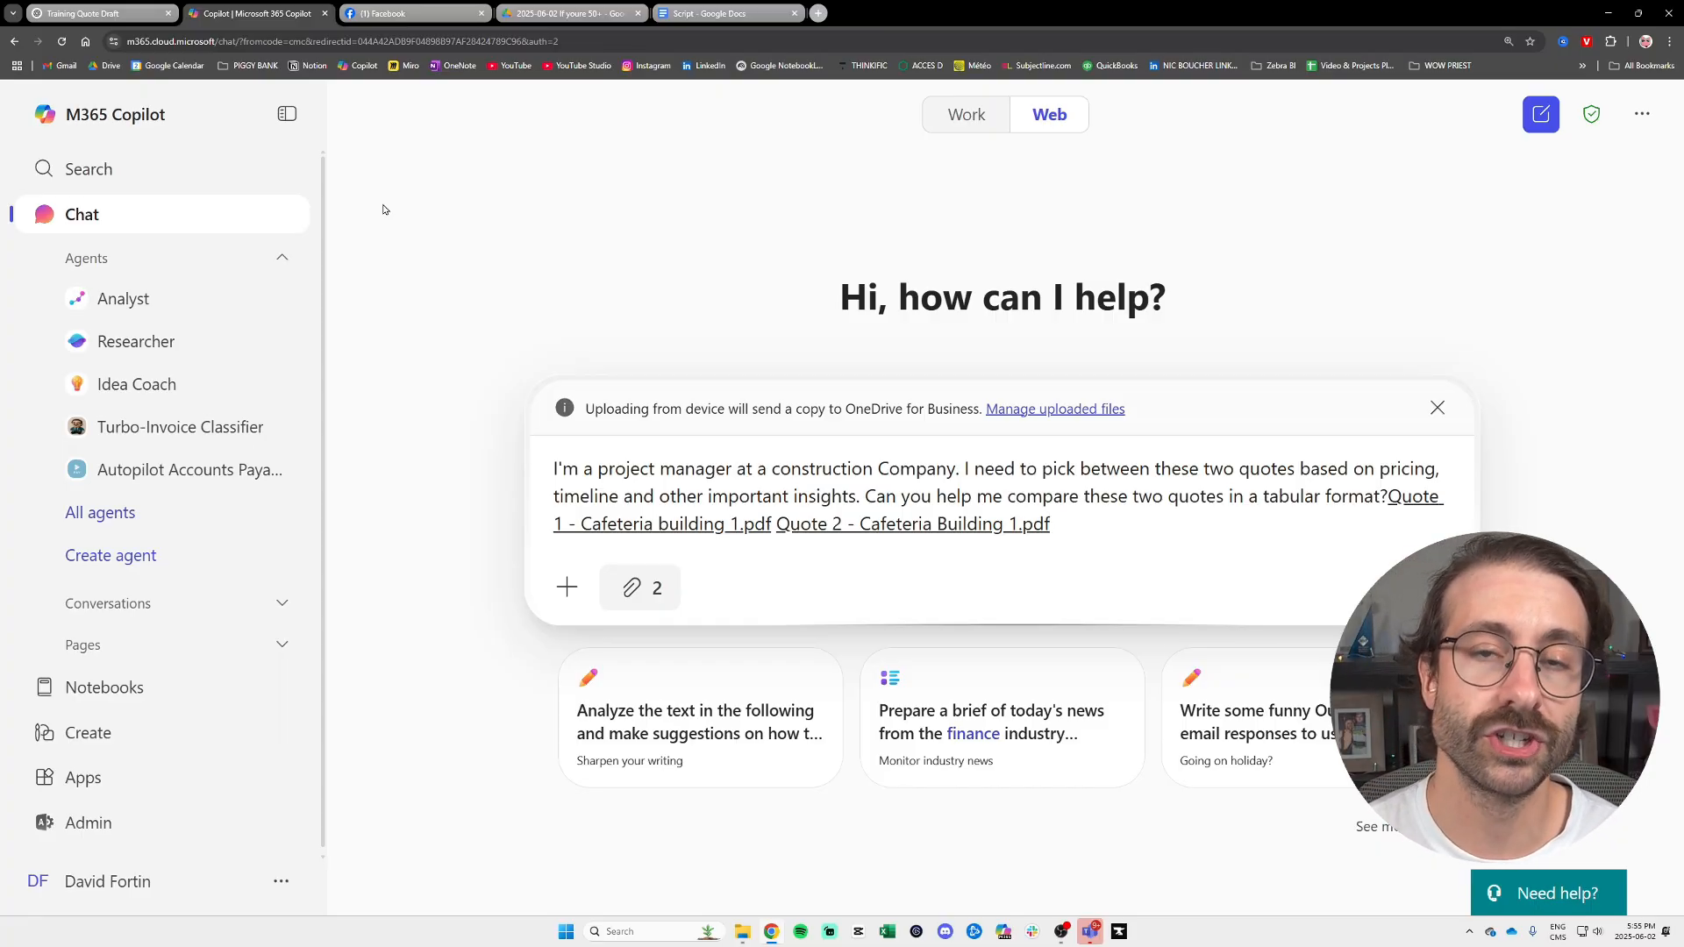
mouse_move(491, 232)
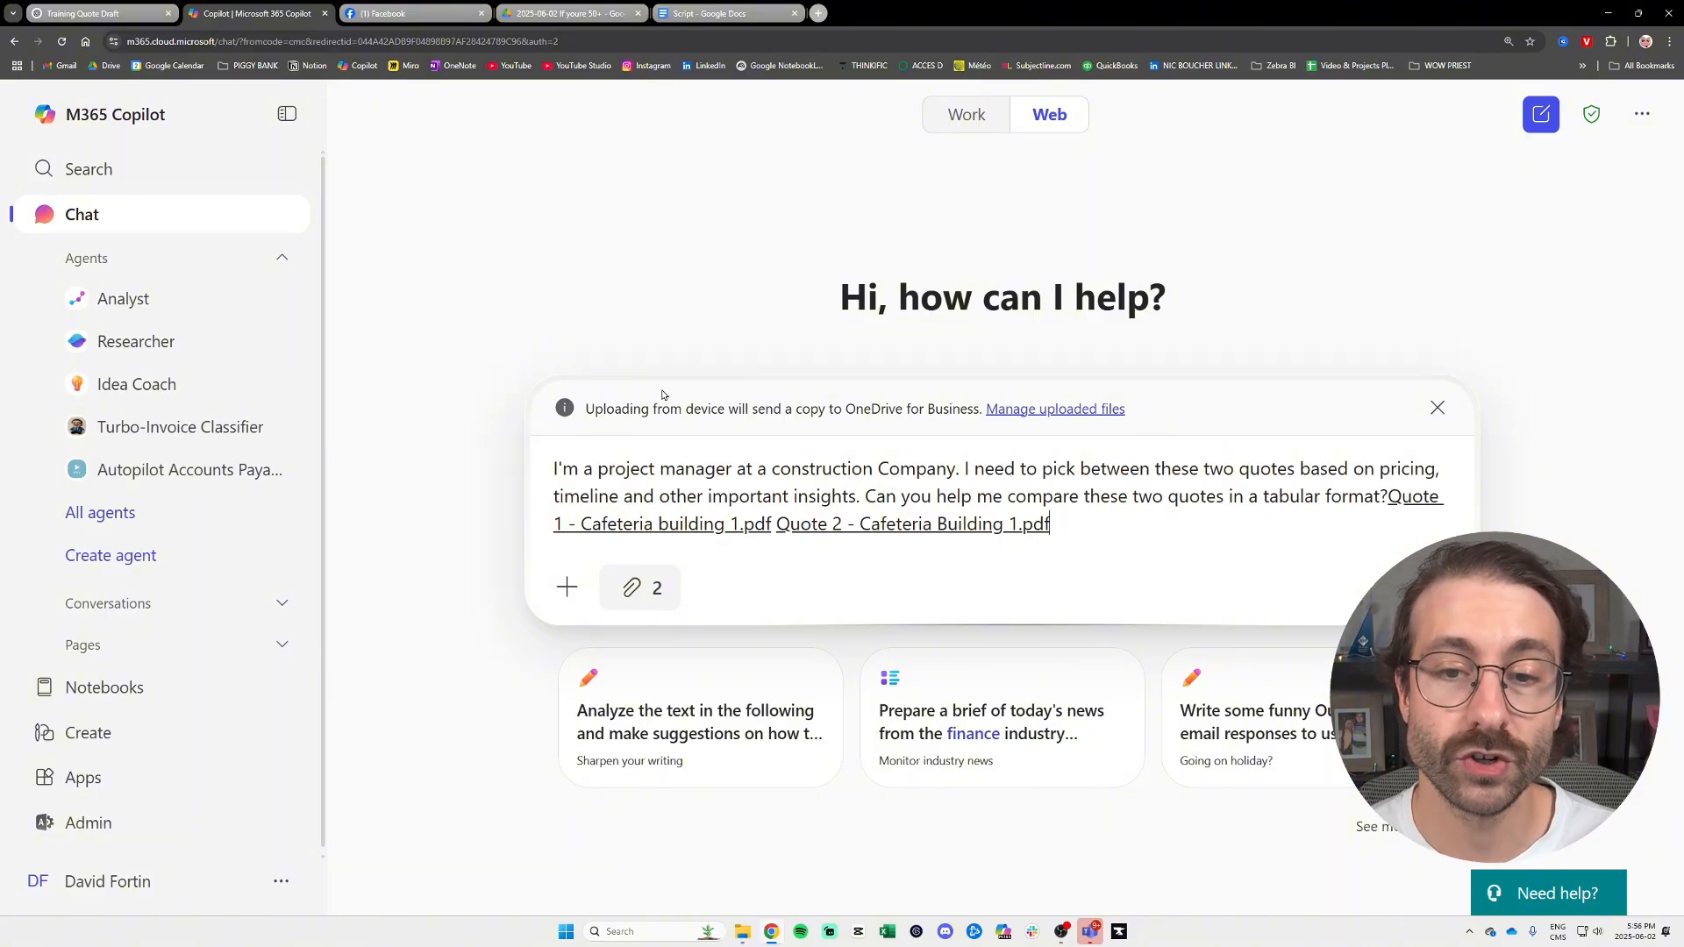
mouse_move(593, 321)
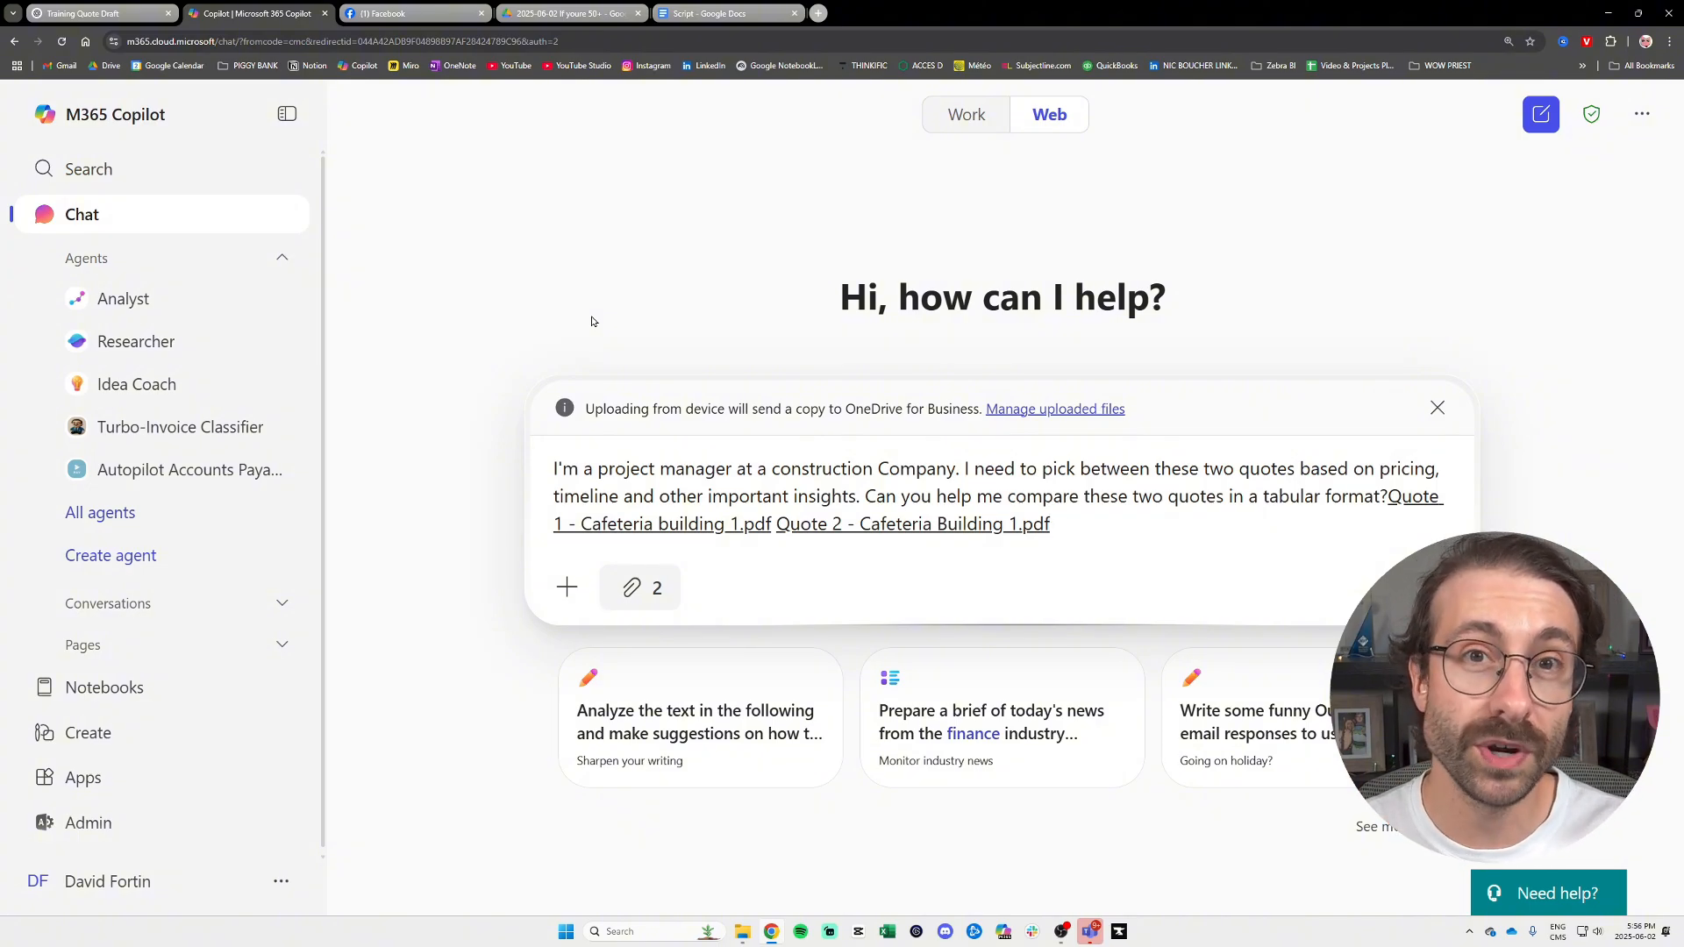
mouse_move(626, 370)
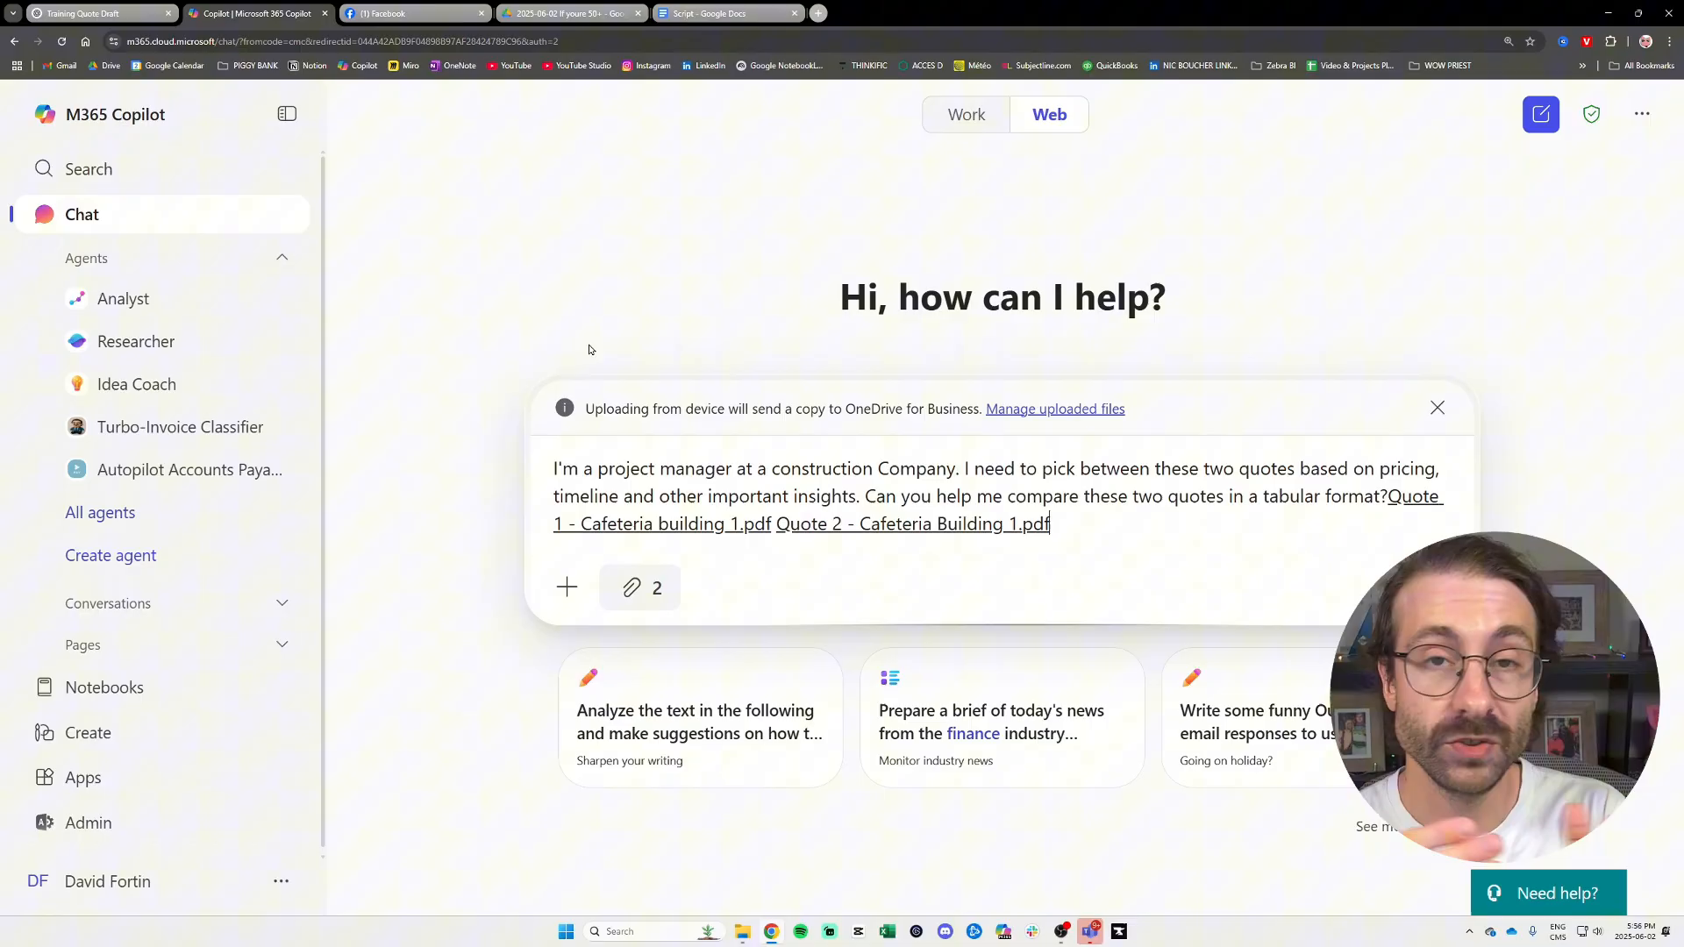
mouse_move(547, 293)
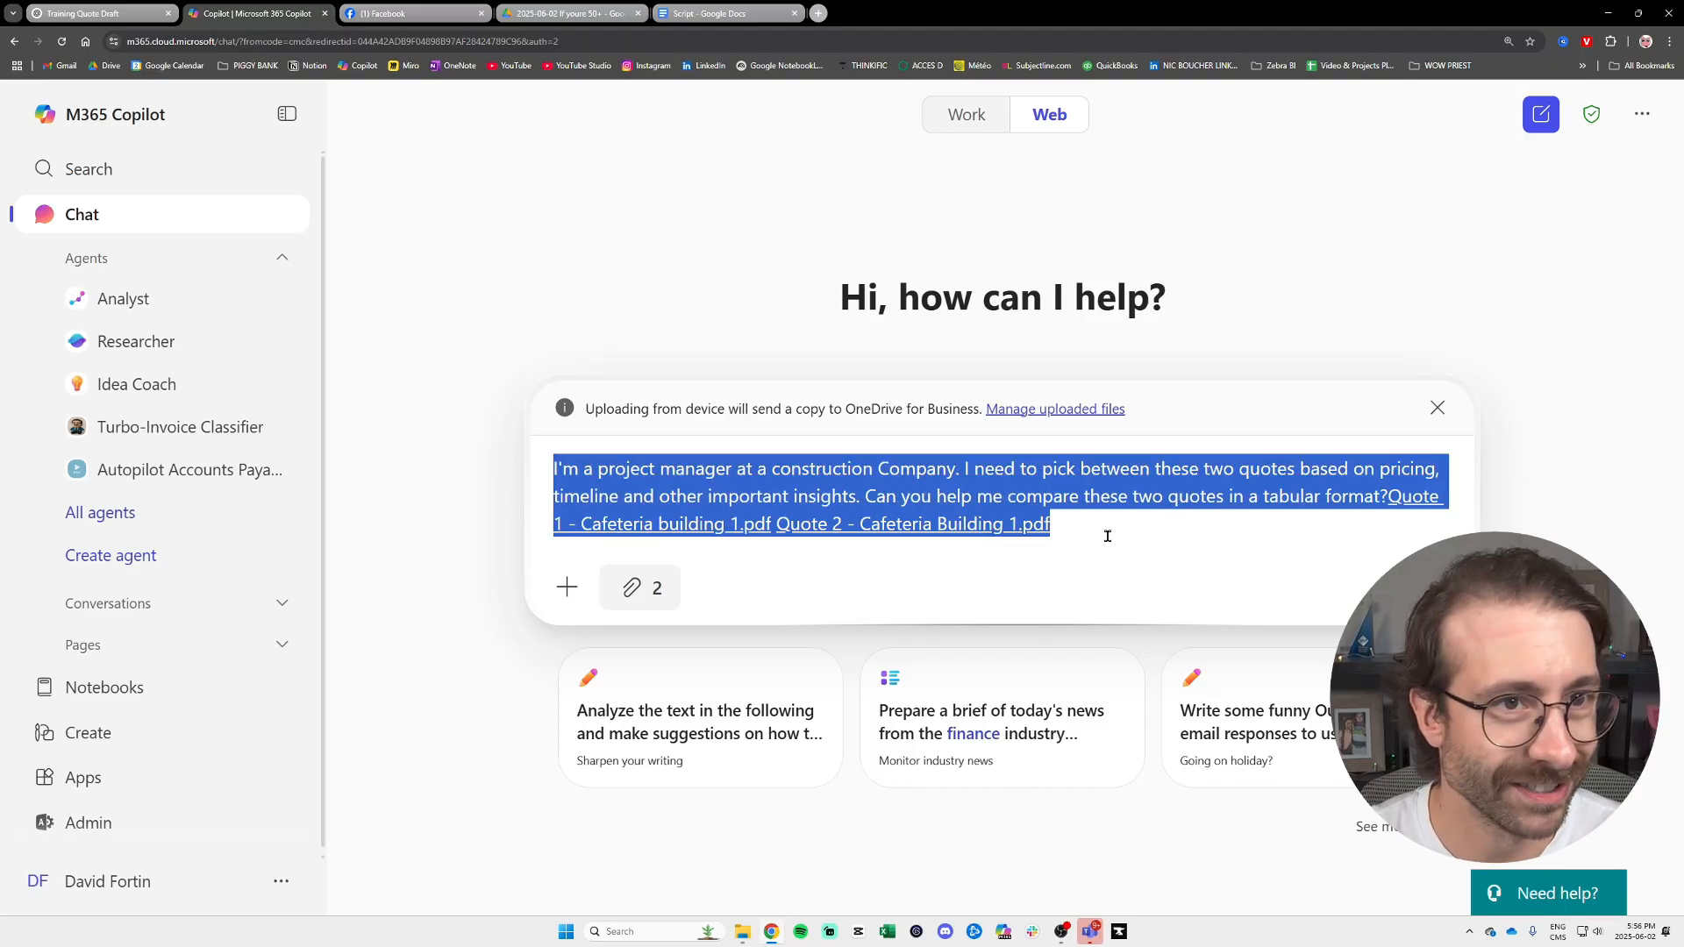
- Review the prompt with both cafeteria quote PDFs attached and send the pricing/timeline comparison request
left_click(1051, 494)
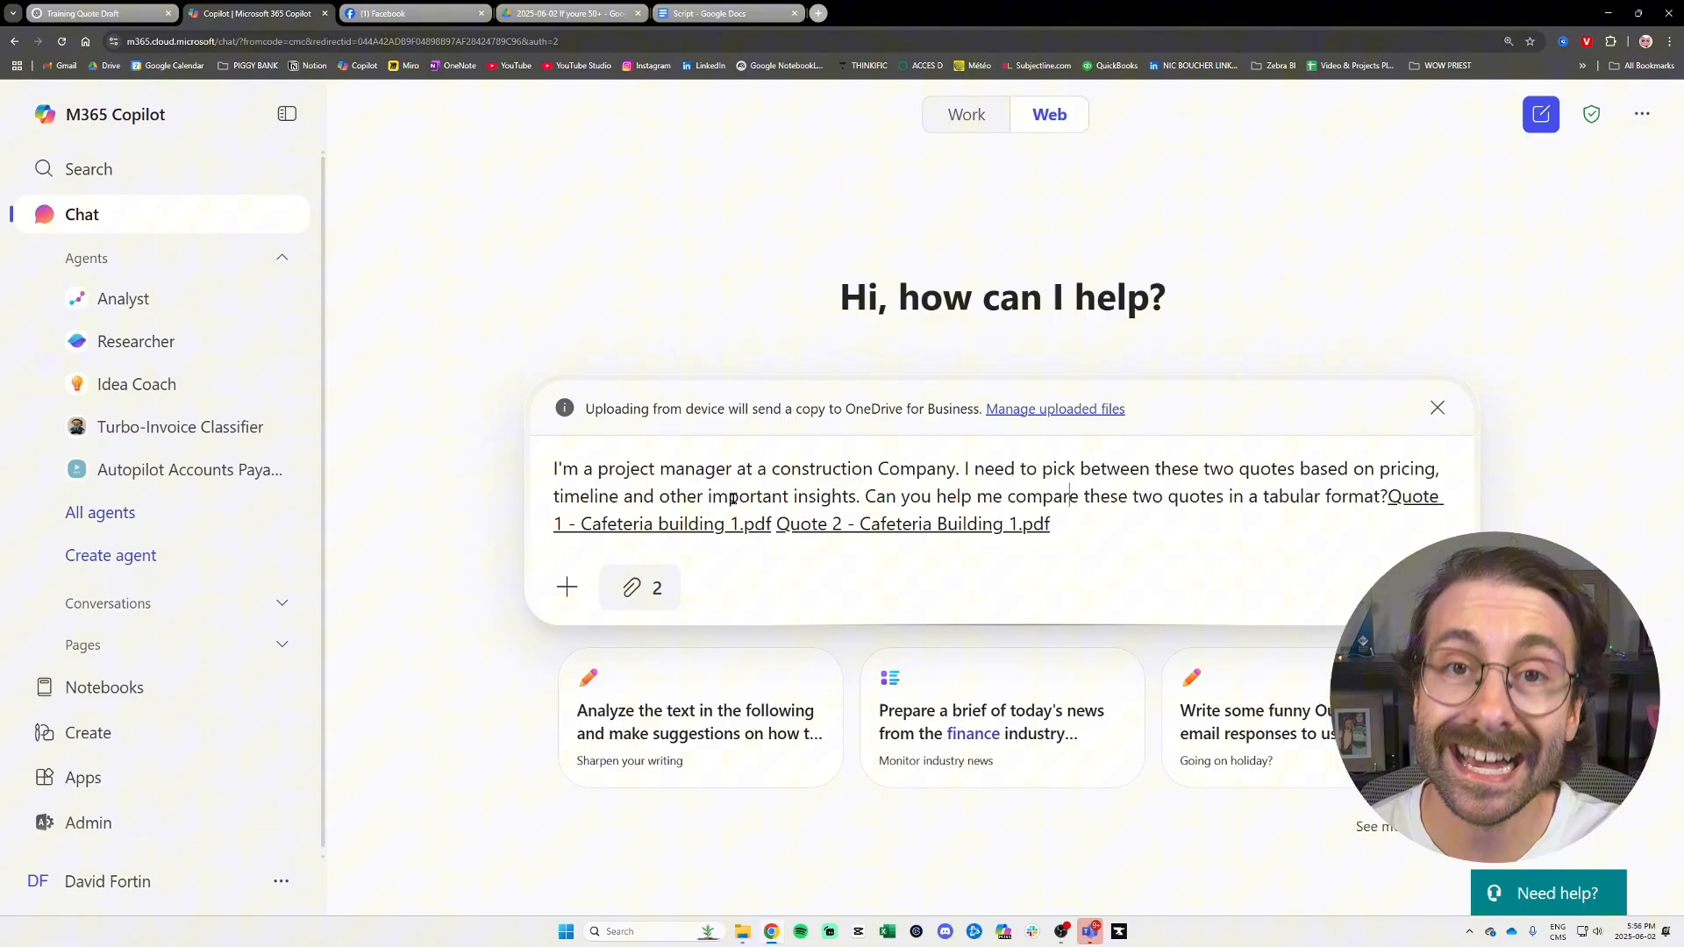
left_click_drag(552, 469, 607, 469)
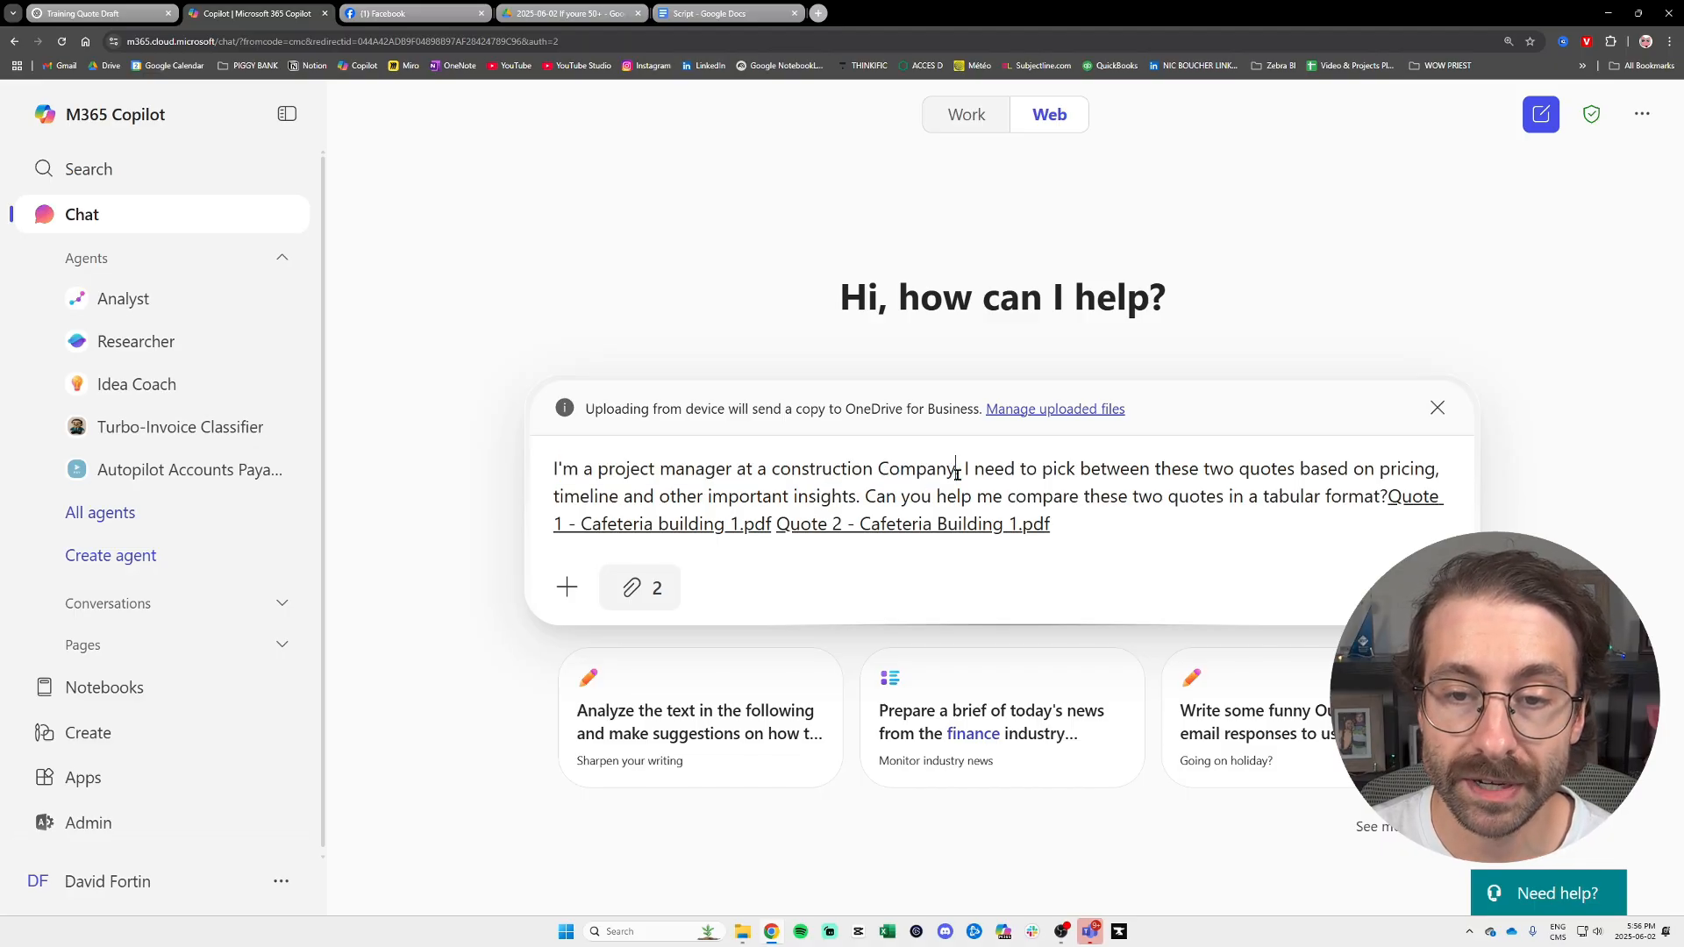
left_click_drag(961, 468, 1237, 468)
type(".")
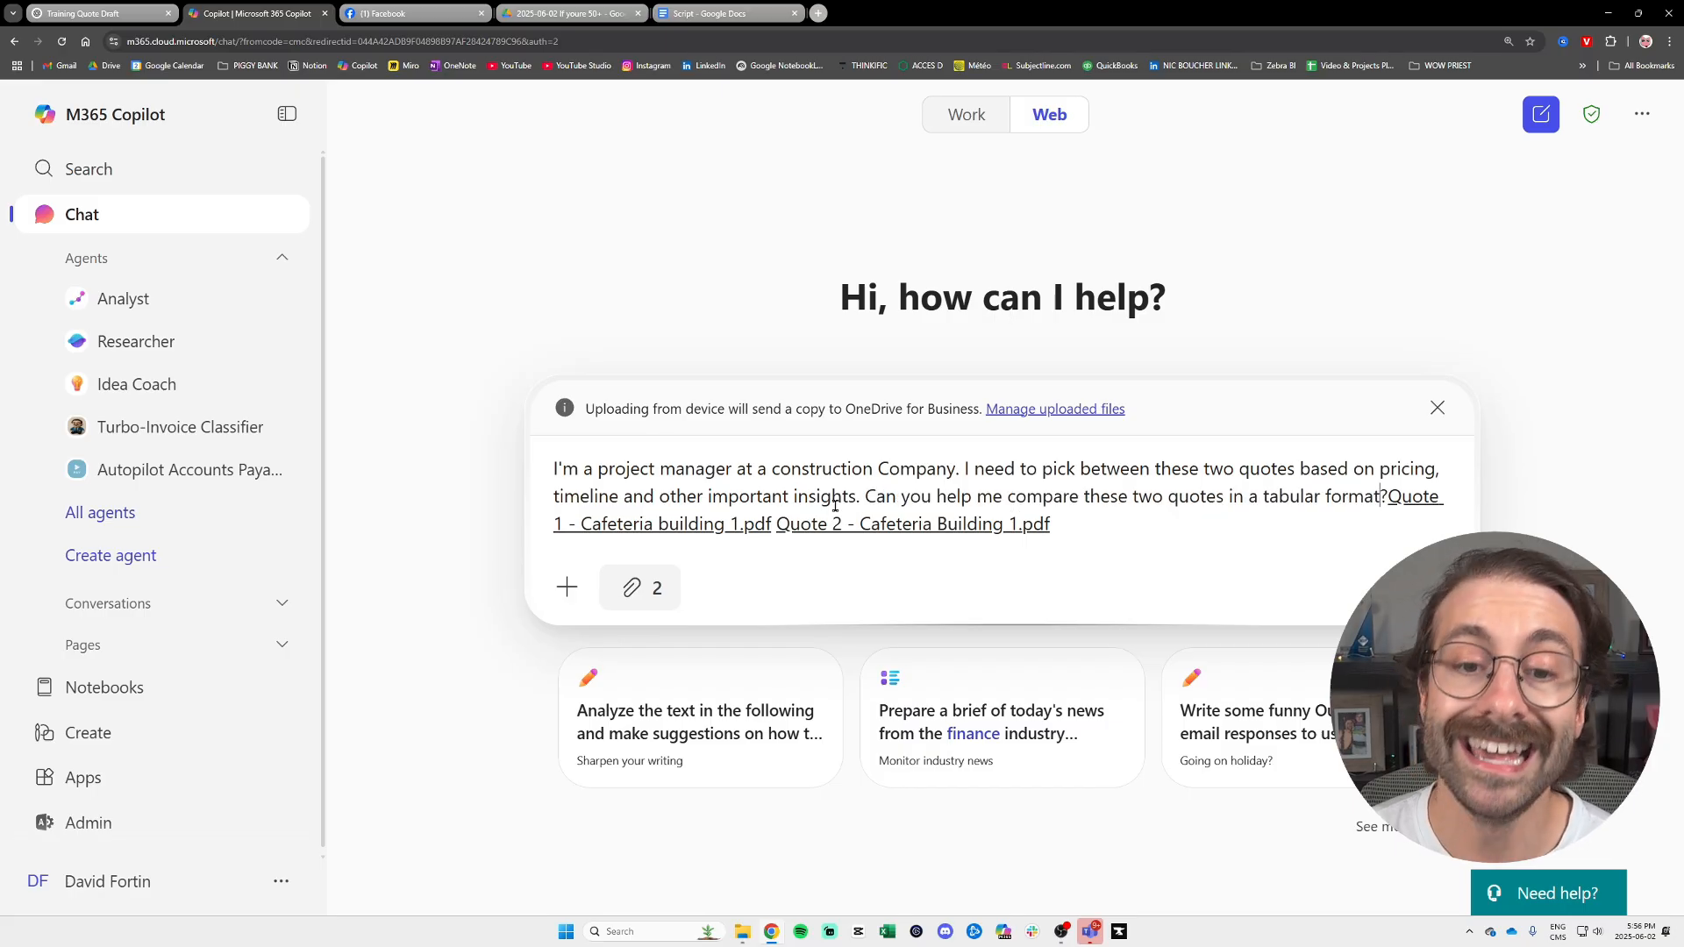
left_click(565, 587)
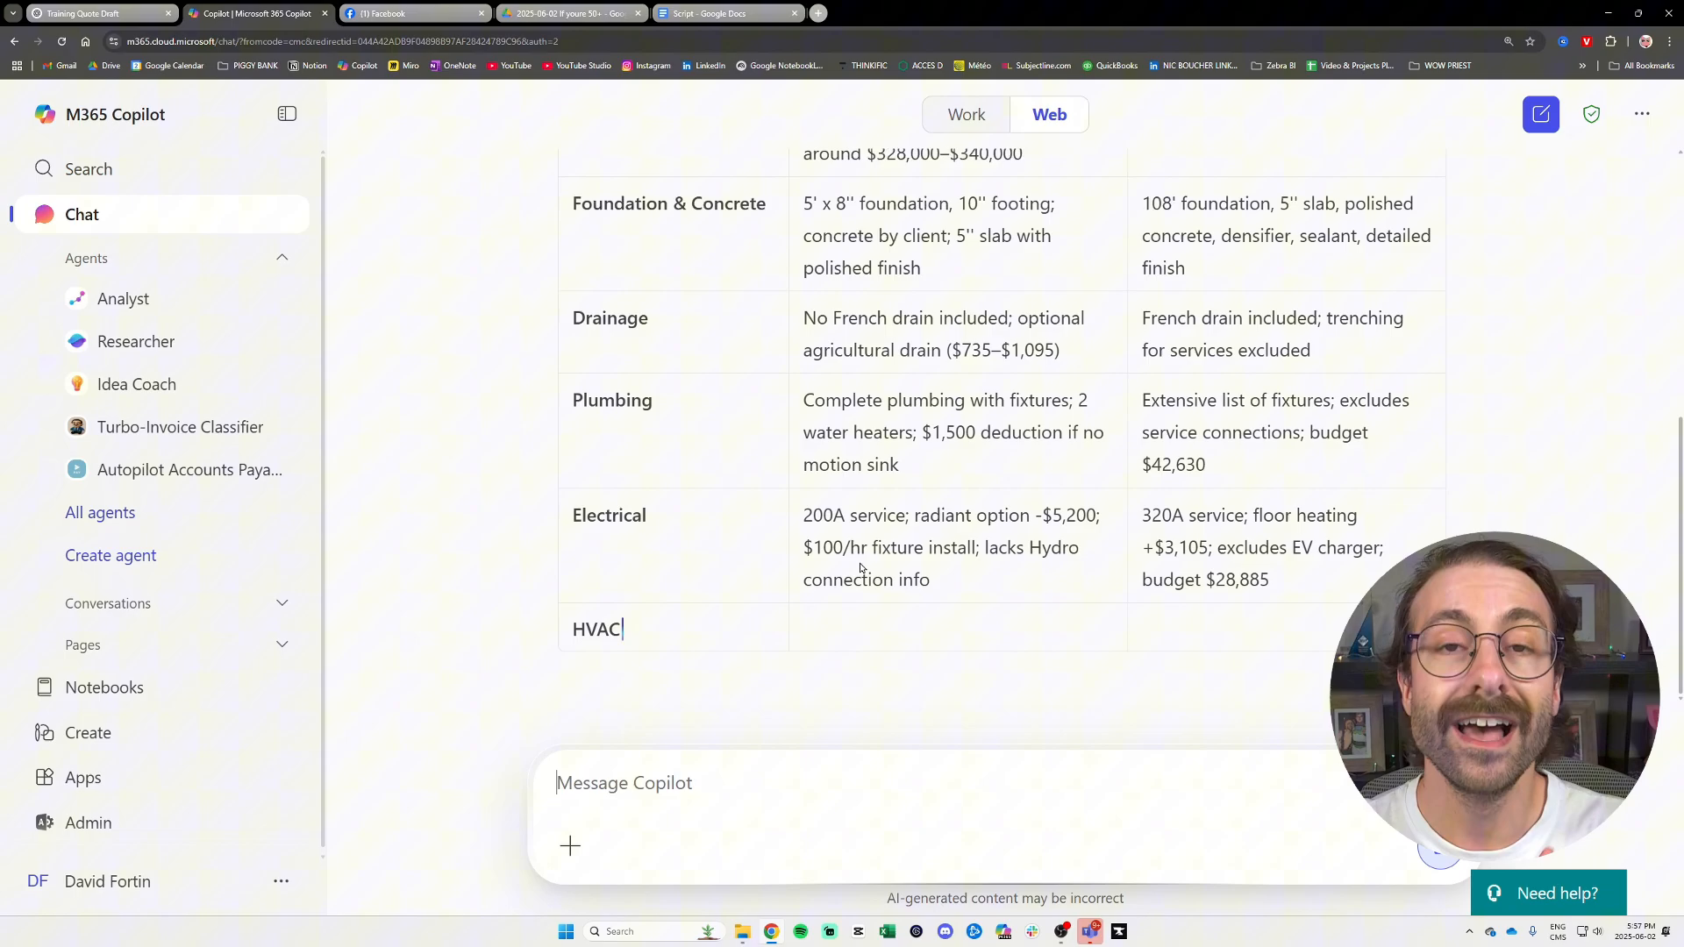
- Scroll through Copilot's full comparison table of the two quotes down to the Summary
scroll("down", 3)
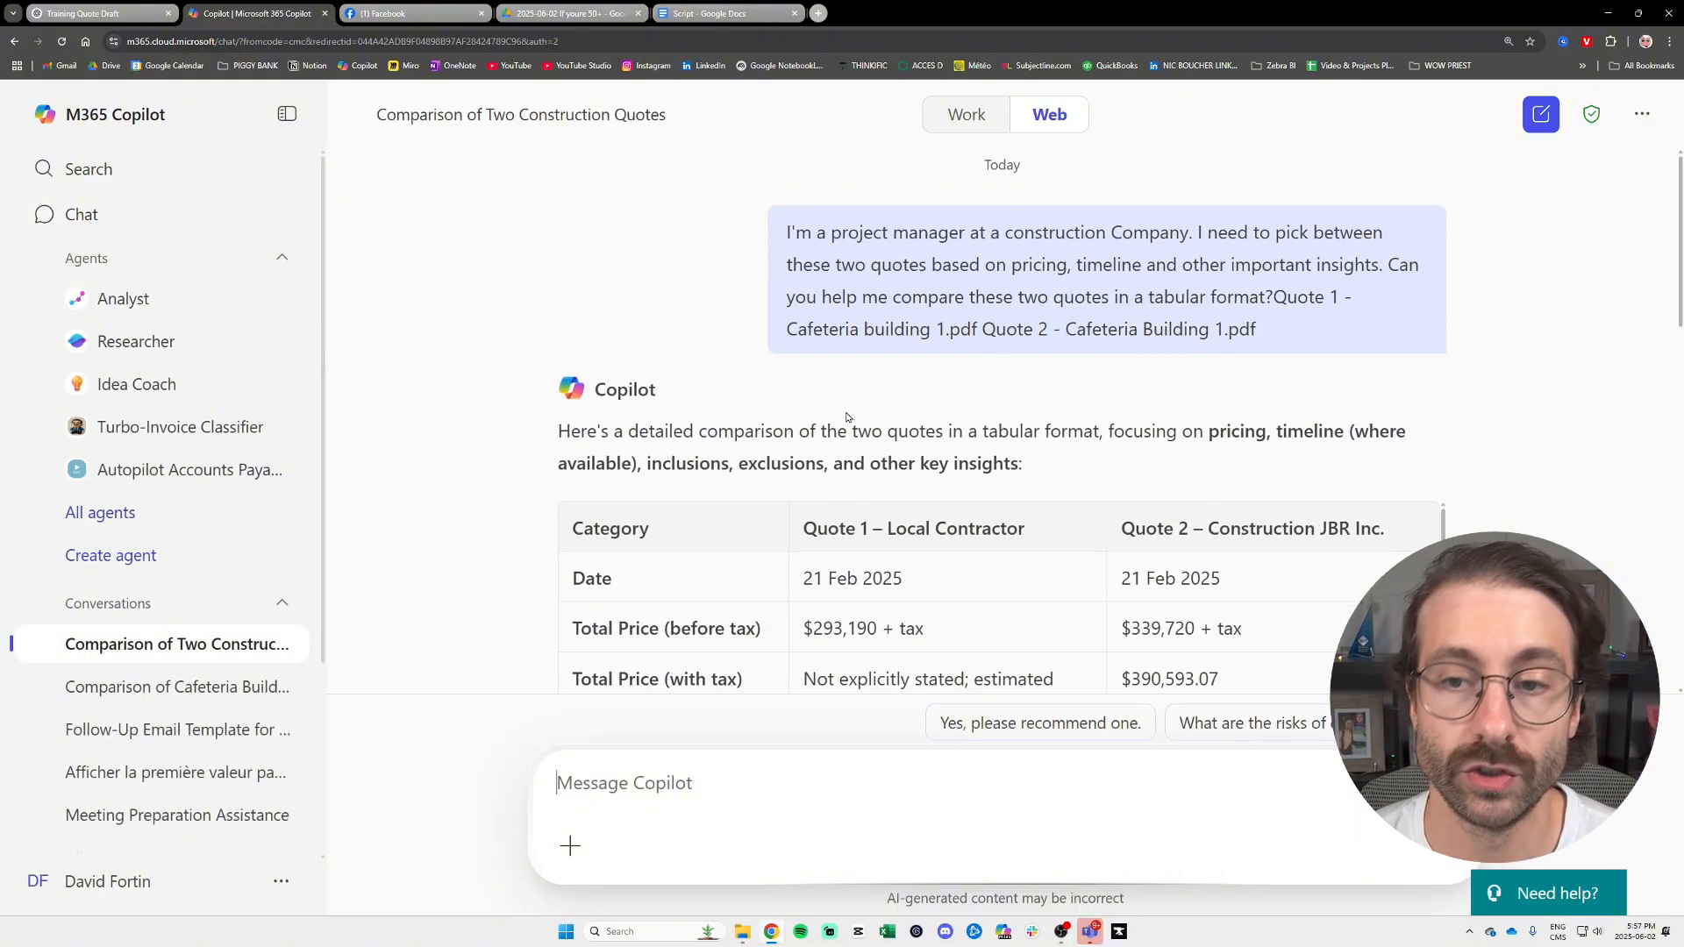
scroll("down", 3)
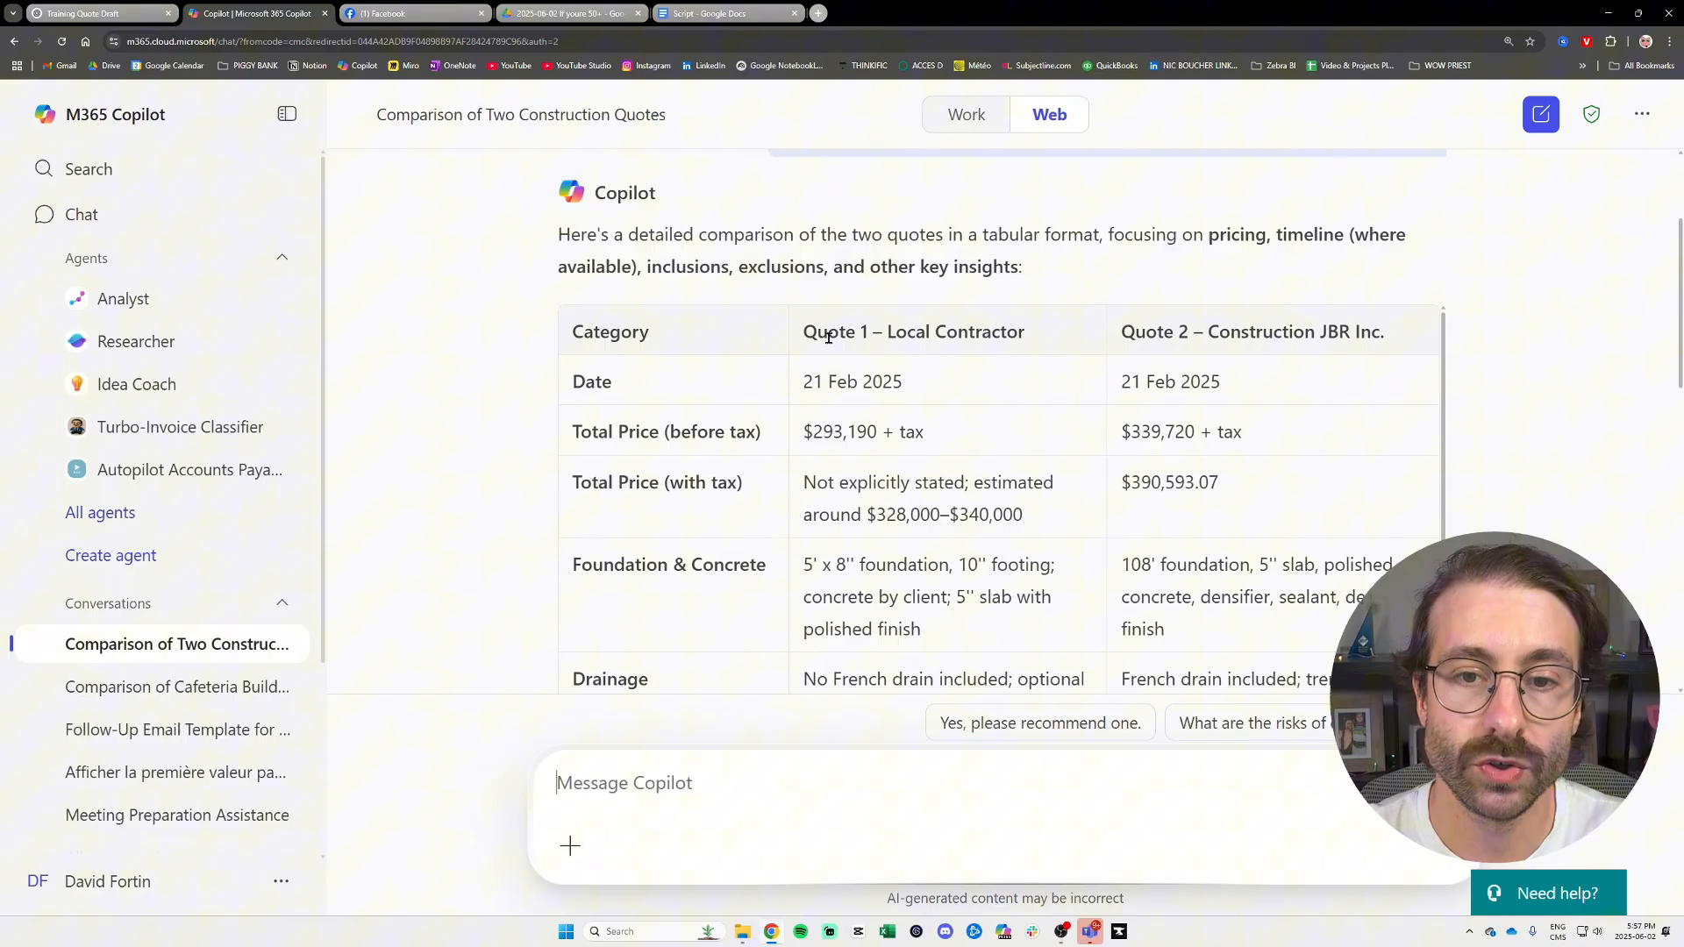
scroll("down", 3)
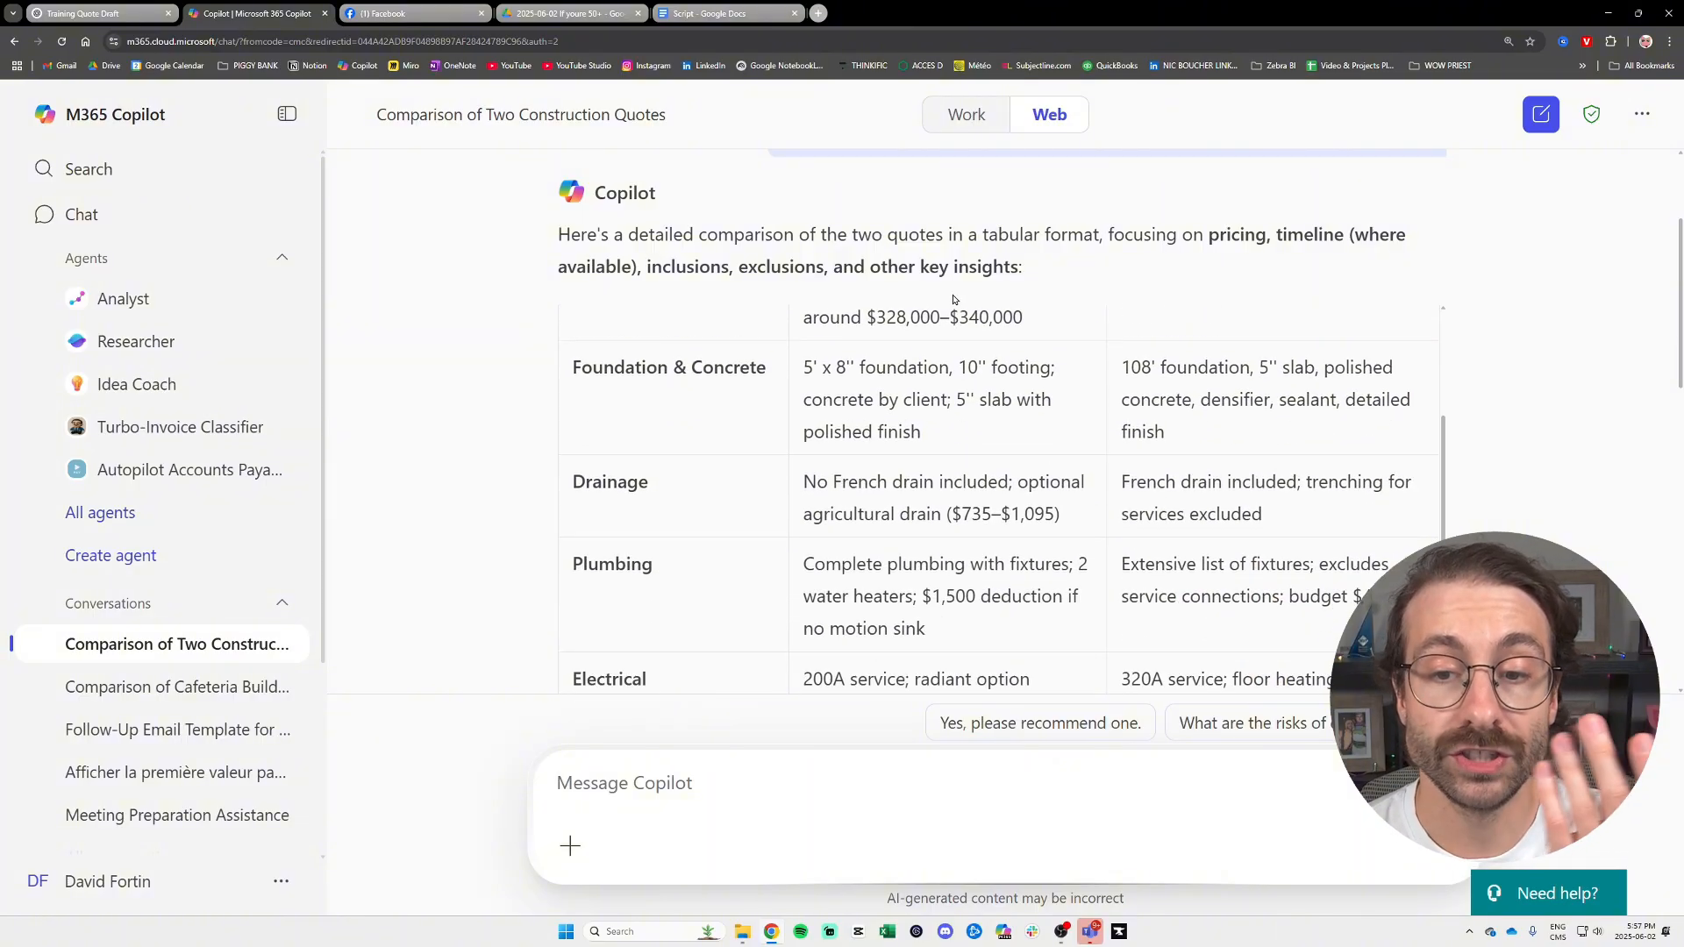
scroll("down", 3)
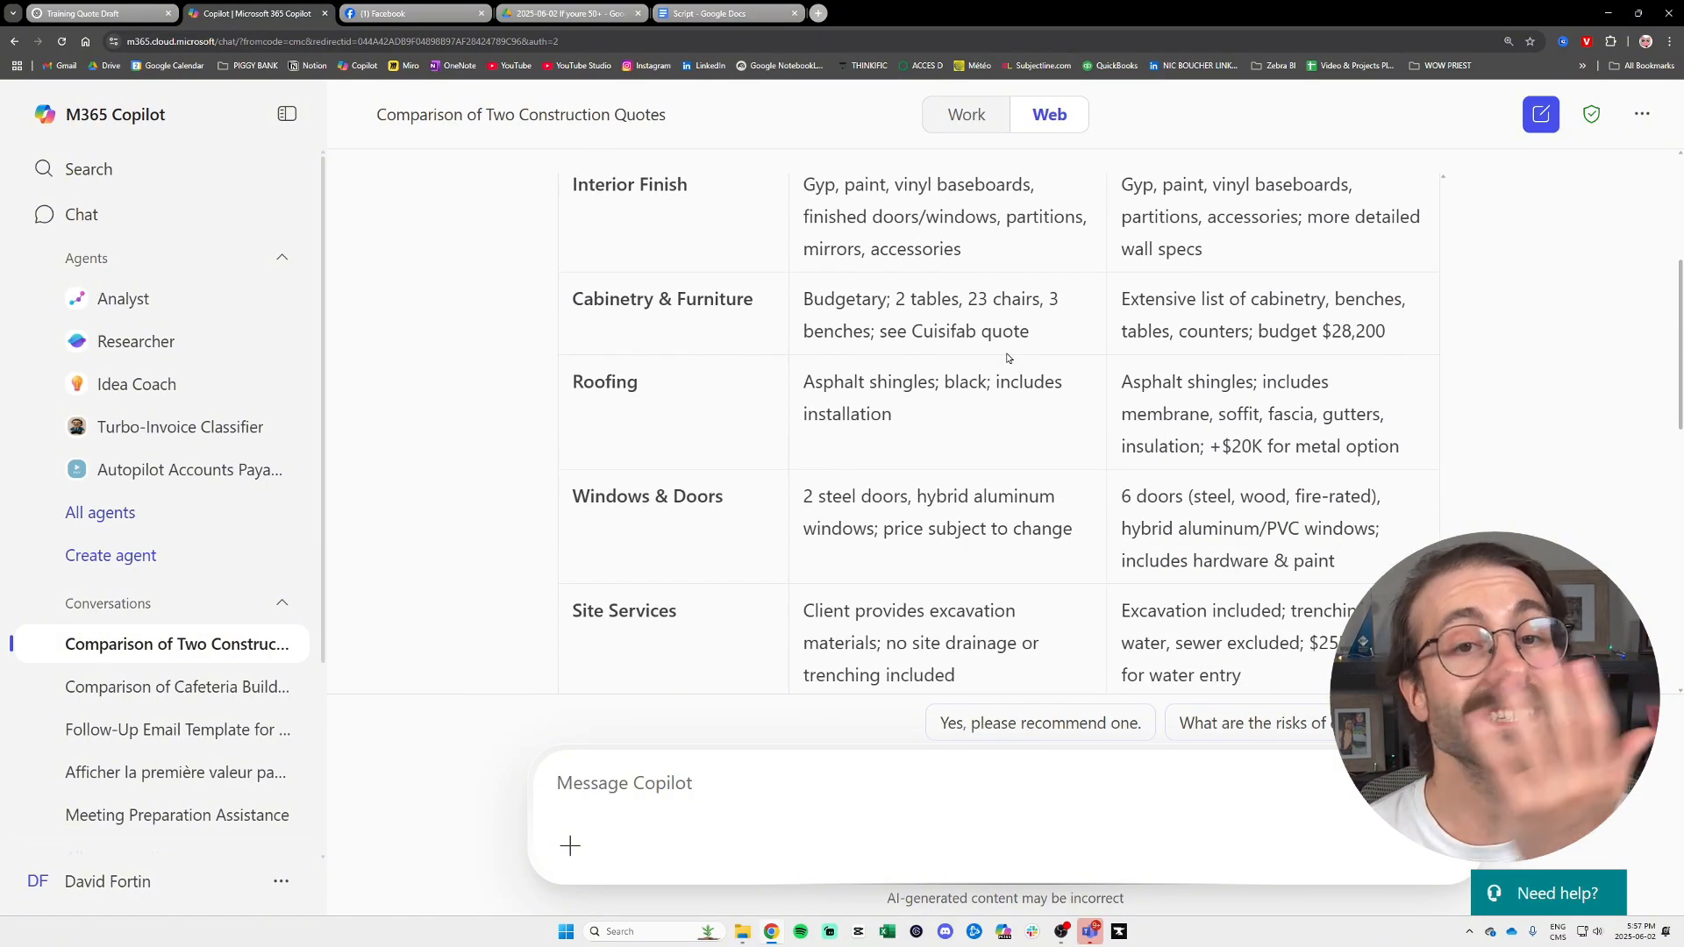
scroll("down", 3)
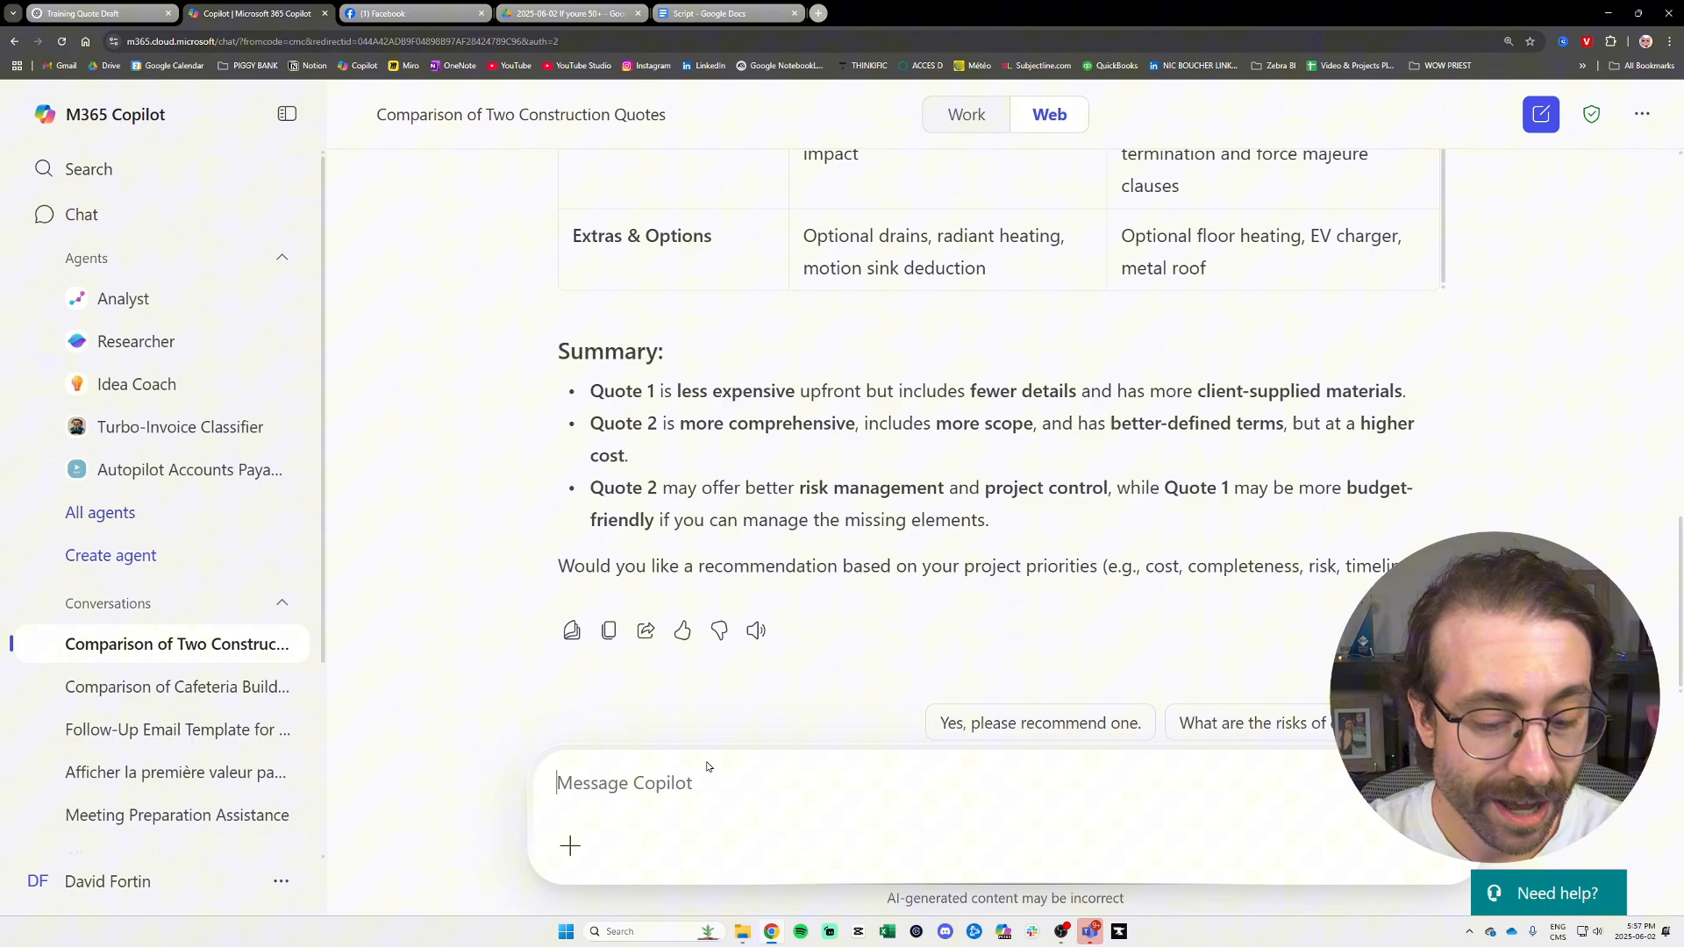
- Request a respectful decline email to the second contractor and read through the drafted email
type("Could you draft an email to client #2 saying that we will unfortunately not go ahead")
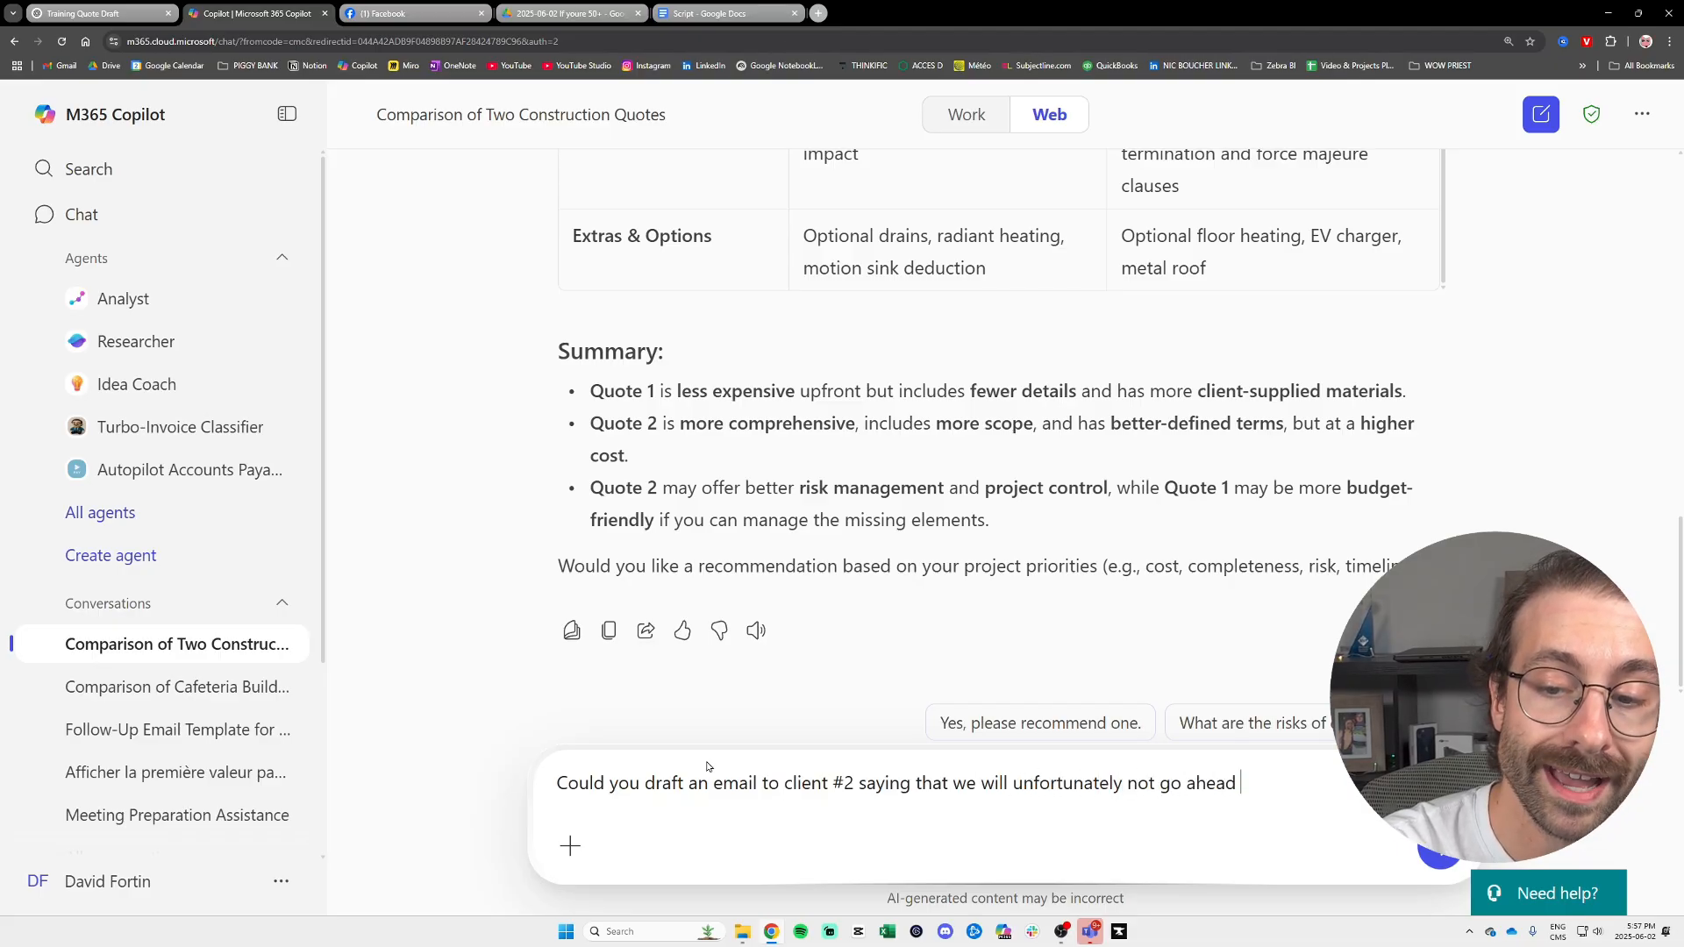
type("with this project")
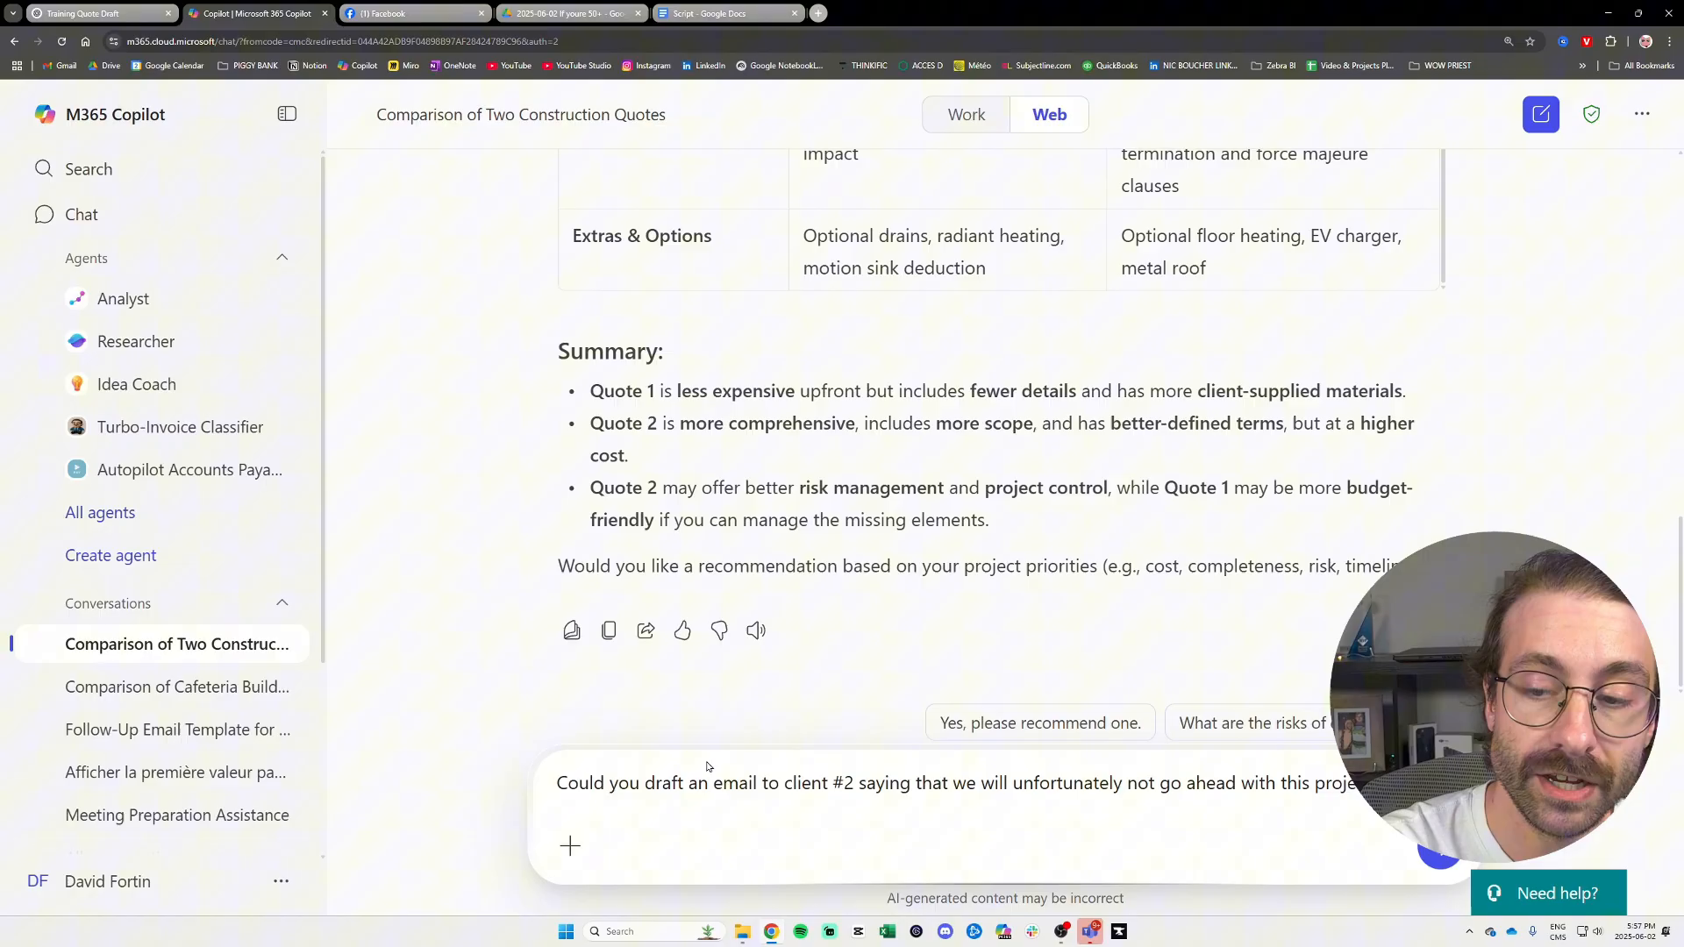
type("of many reasons")
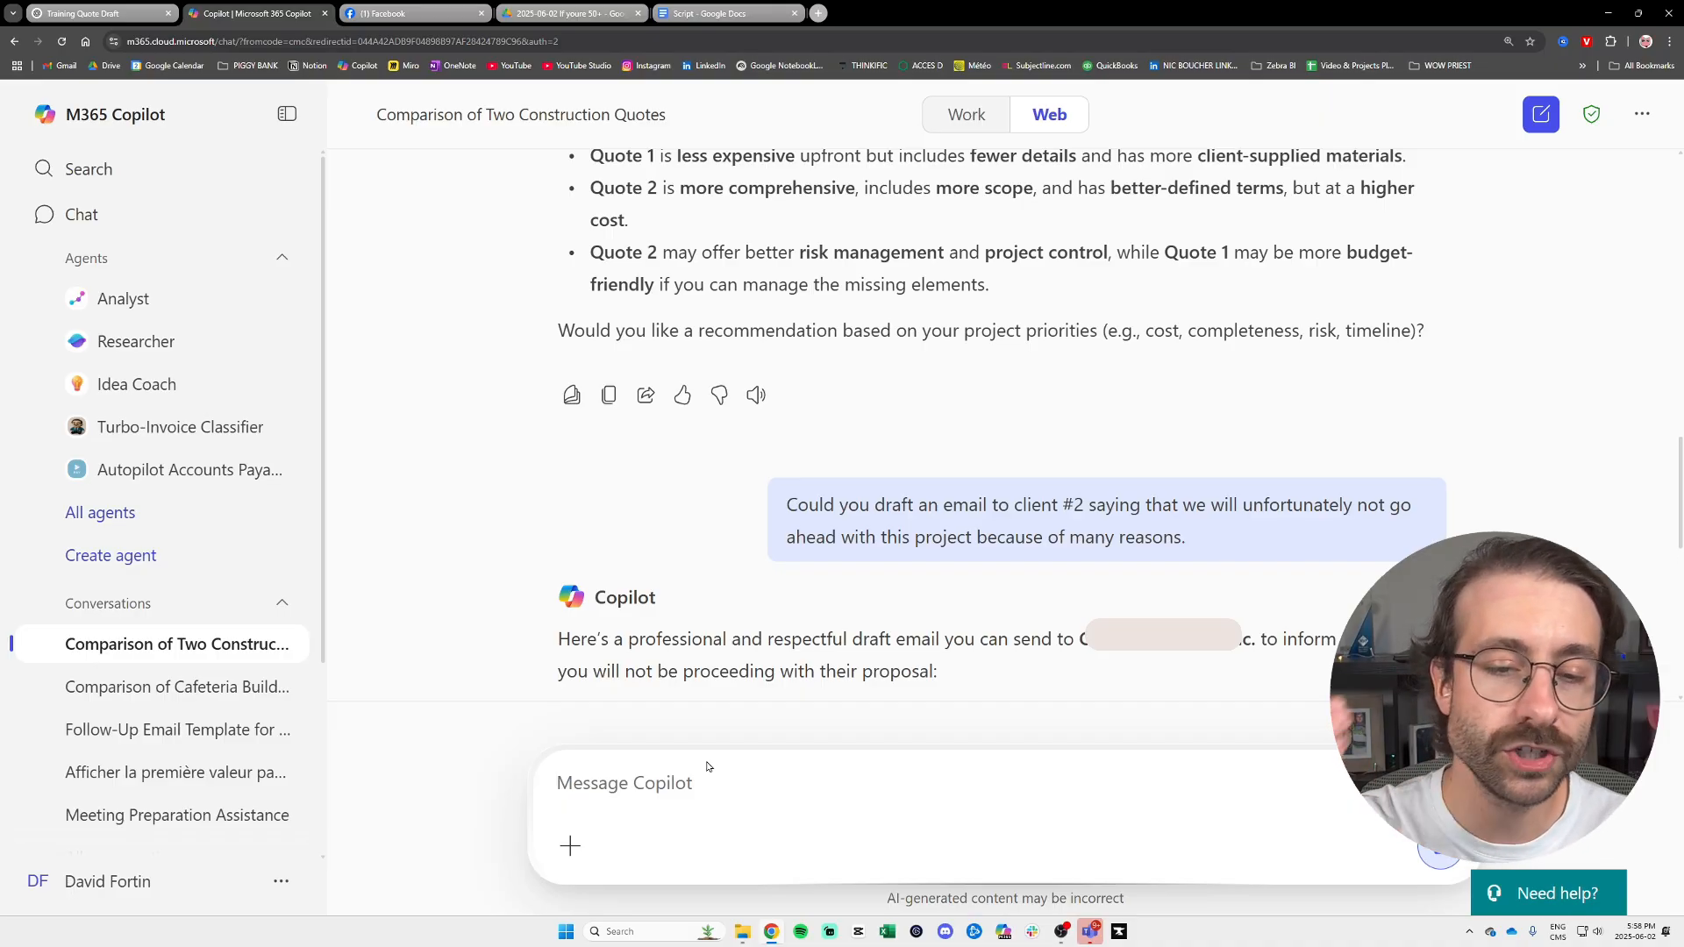
mouse_move(584, 537)
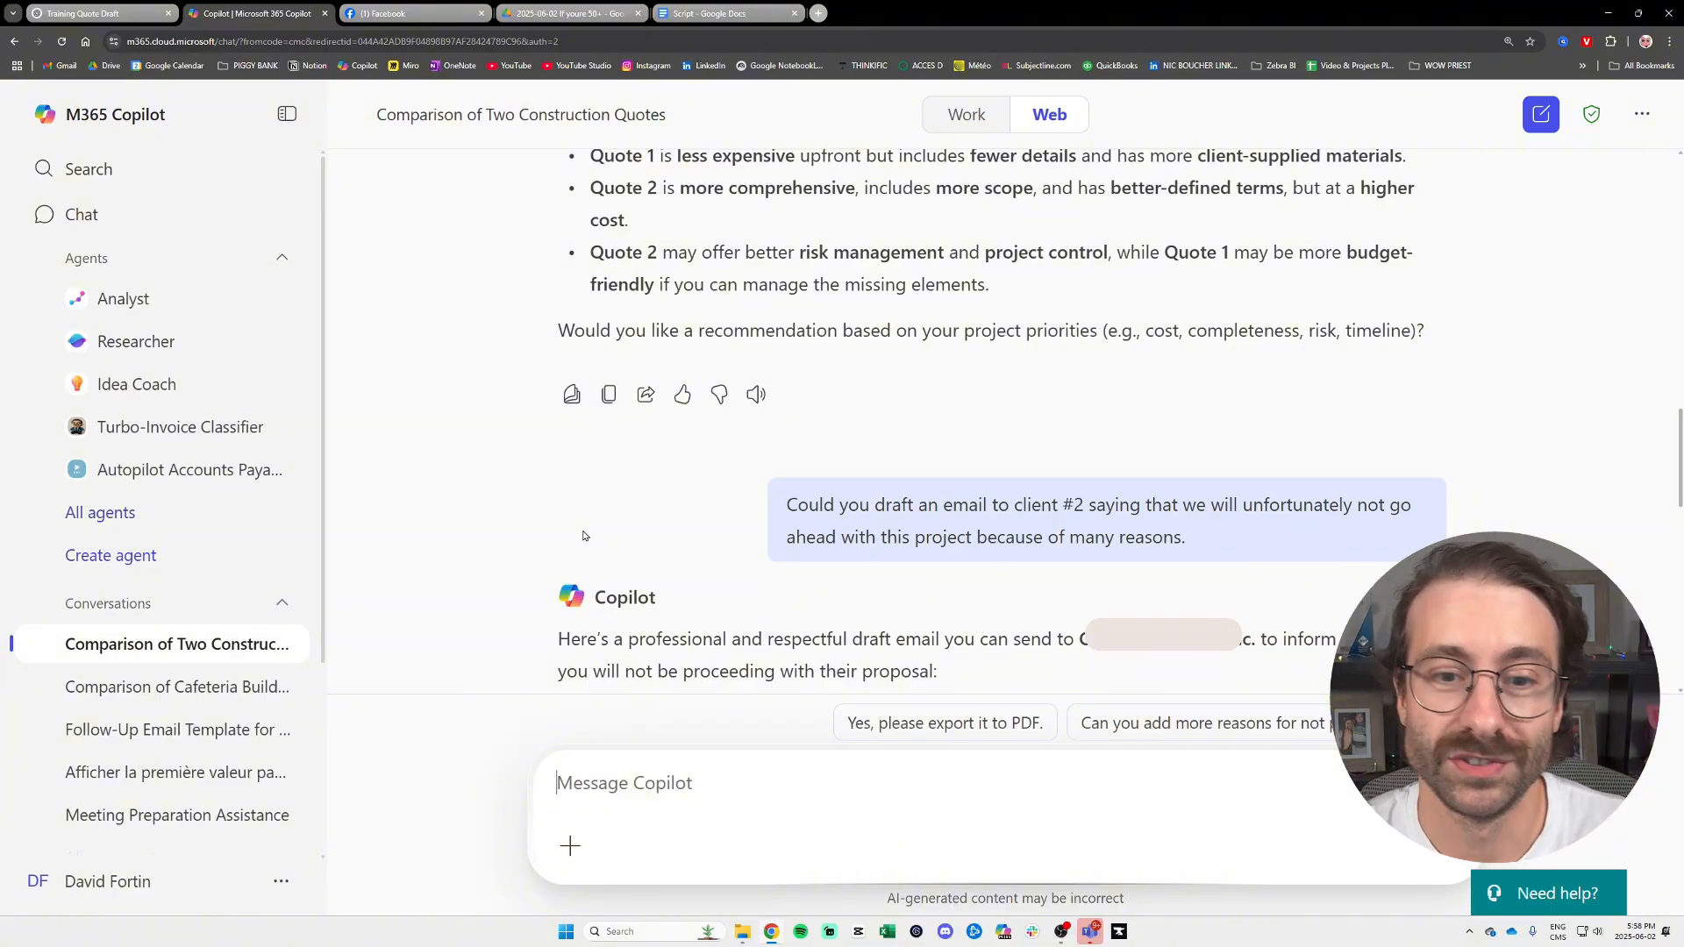
scroll("down", 3)
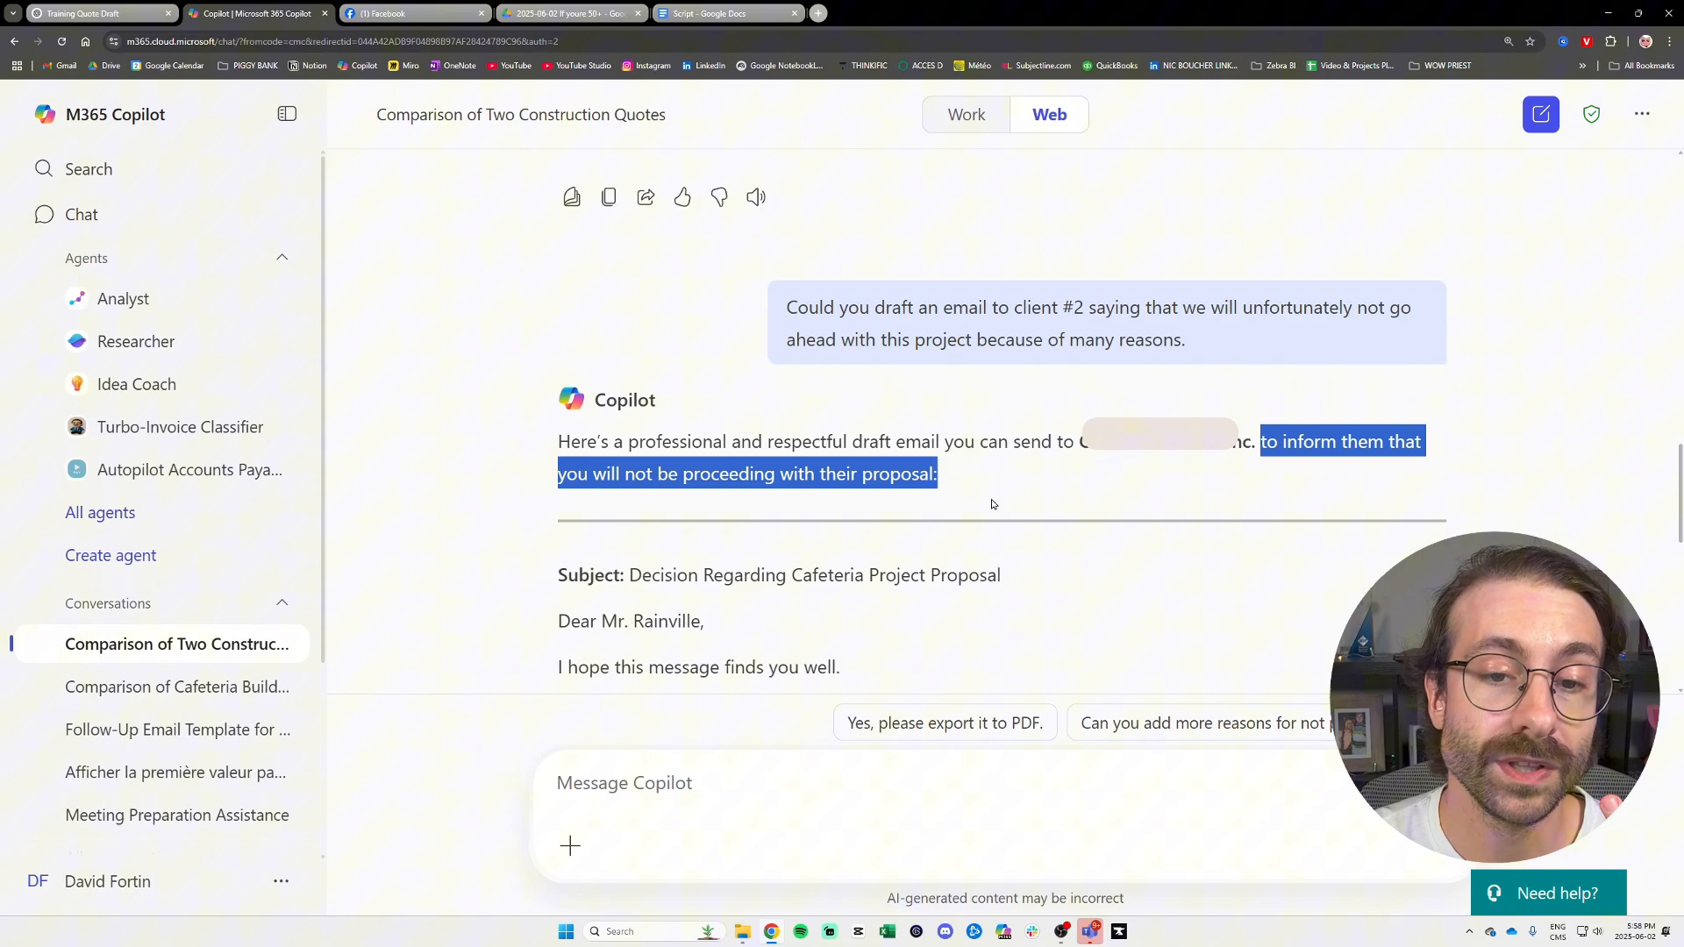
scroll("down", 3)
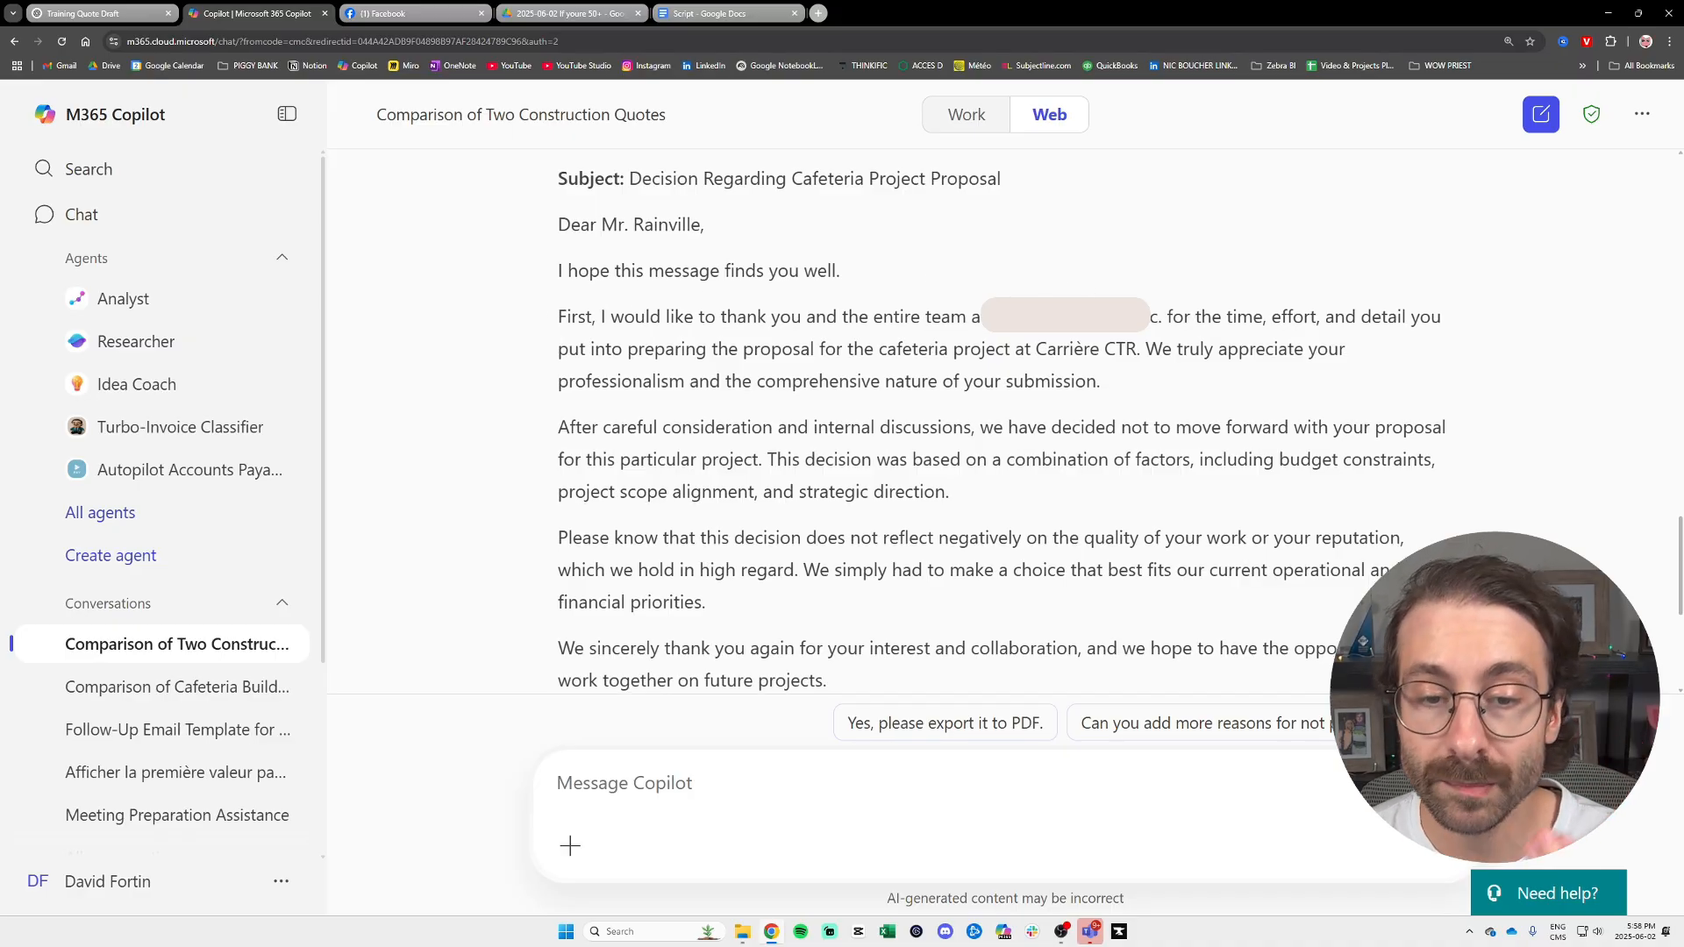
scroll("down", 3)
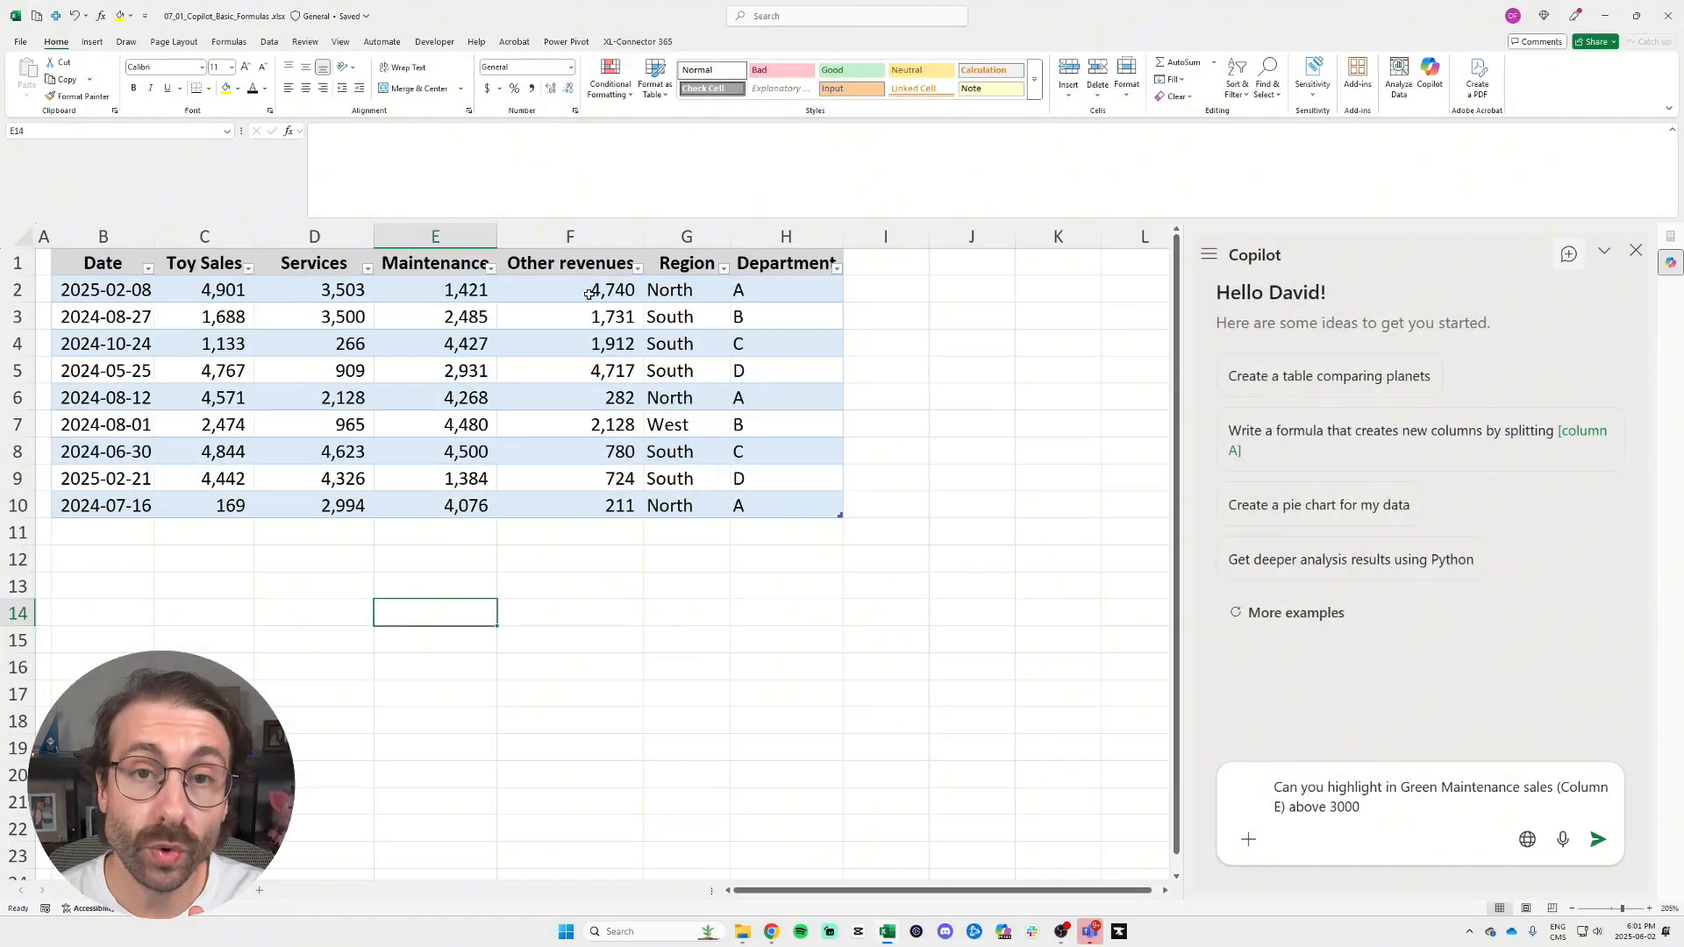
- Select the sales table and send the request to green-highlight Maintenance values above 3000, reviewing the proposed rule
left_click(435, 370)
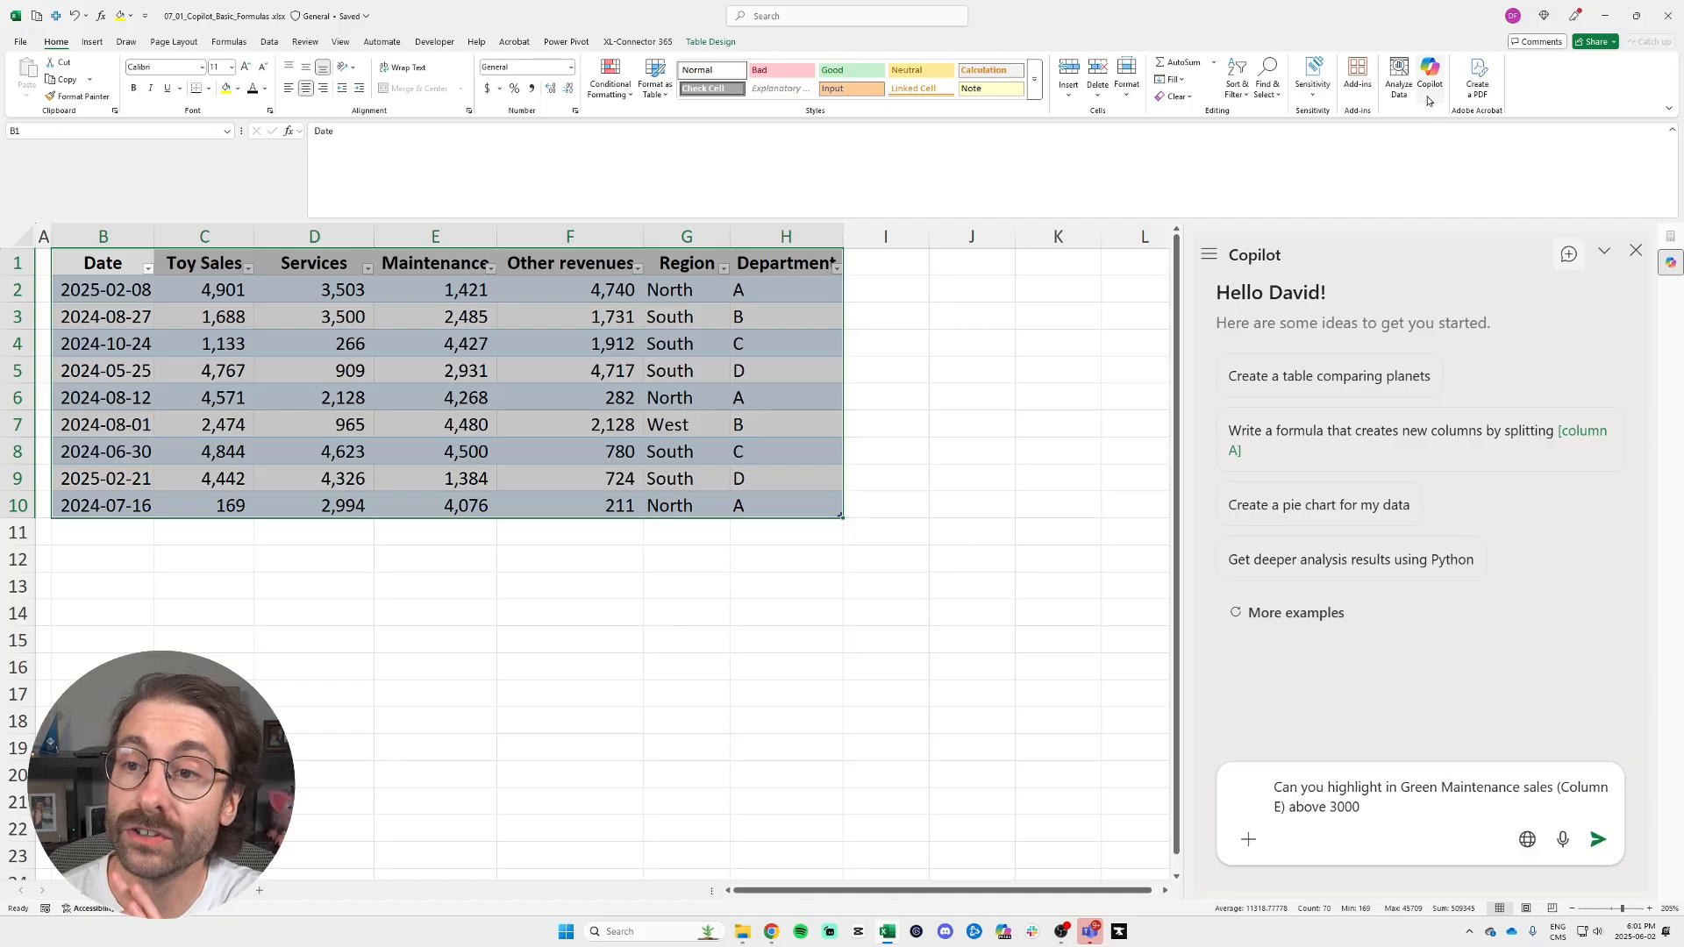
mouse_move(1427, 73)
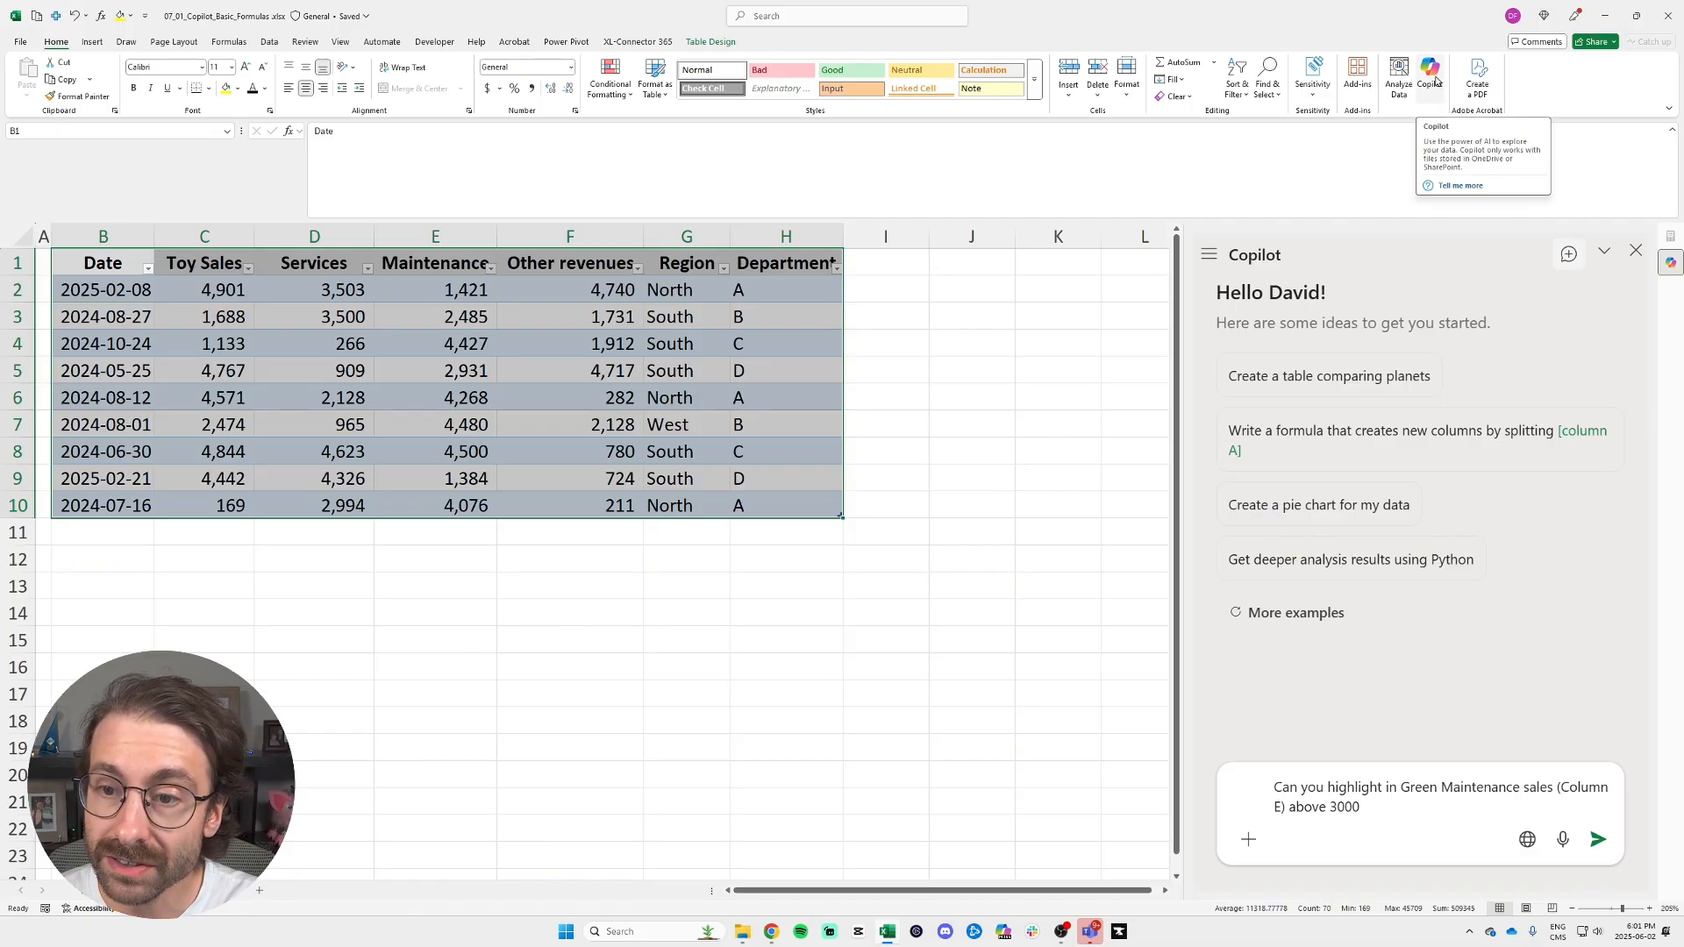
mouse_move(1266, 736)
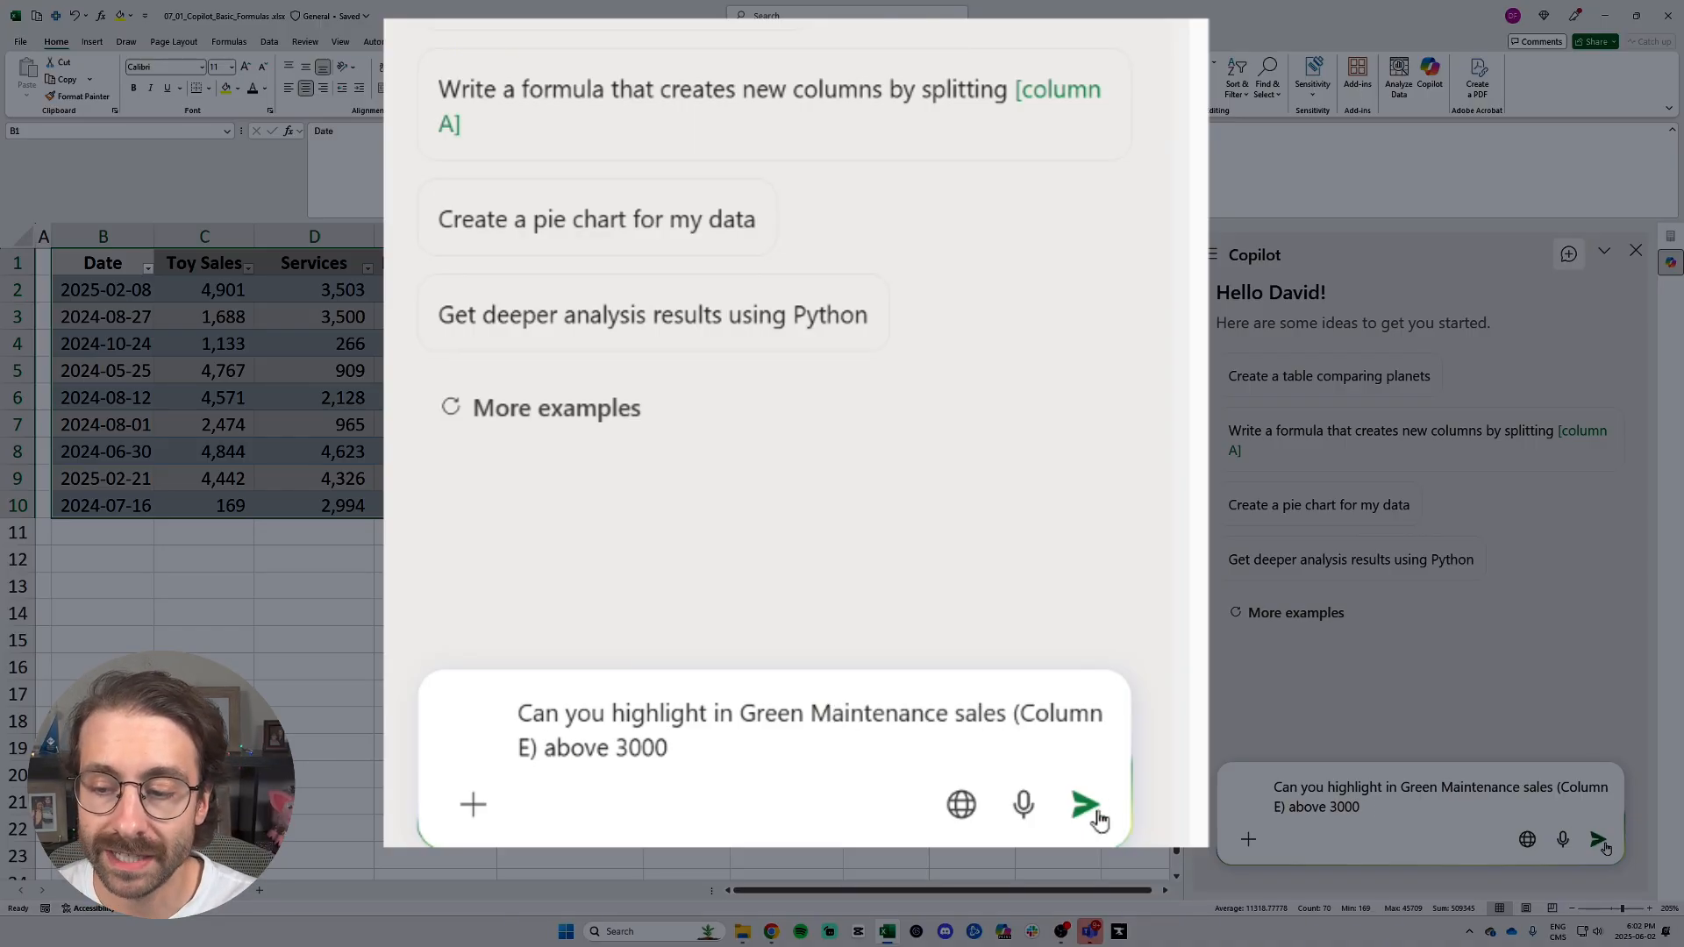
left_click(1084, 804)
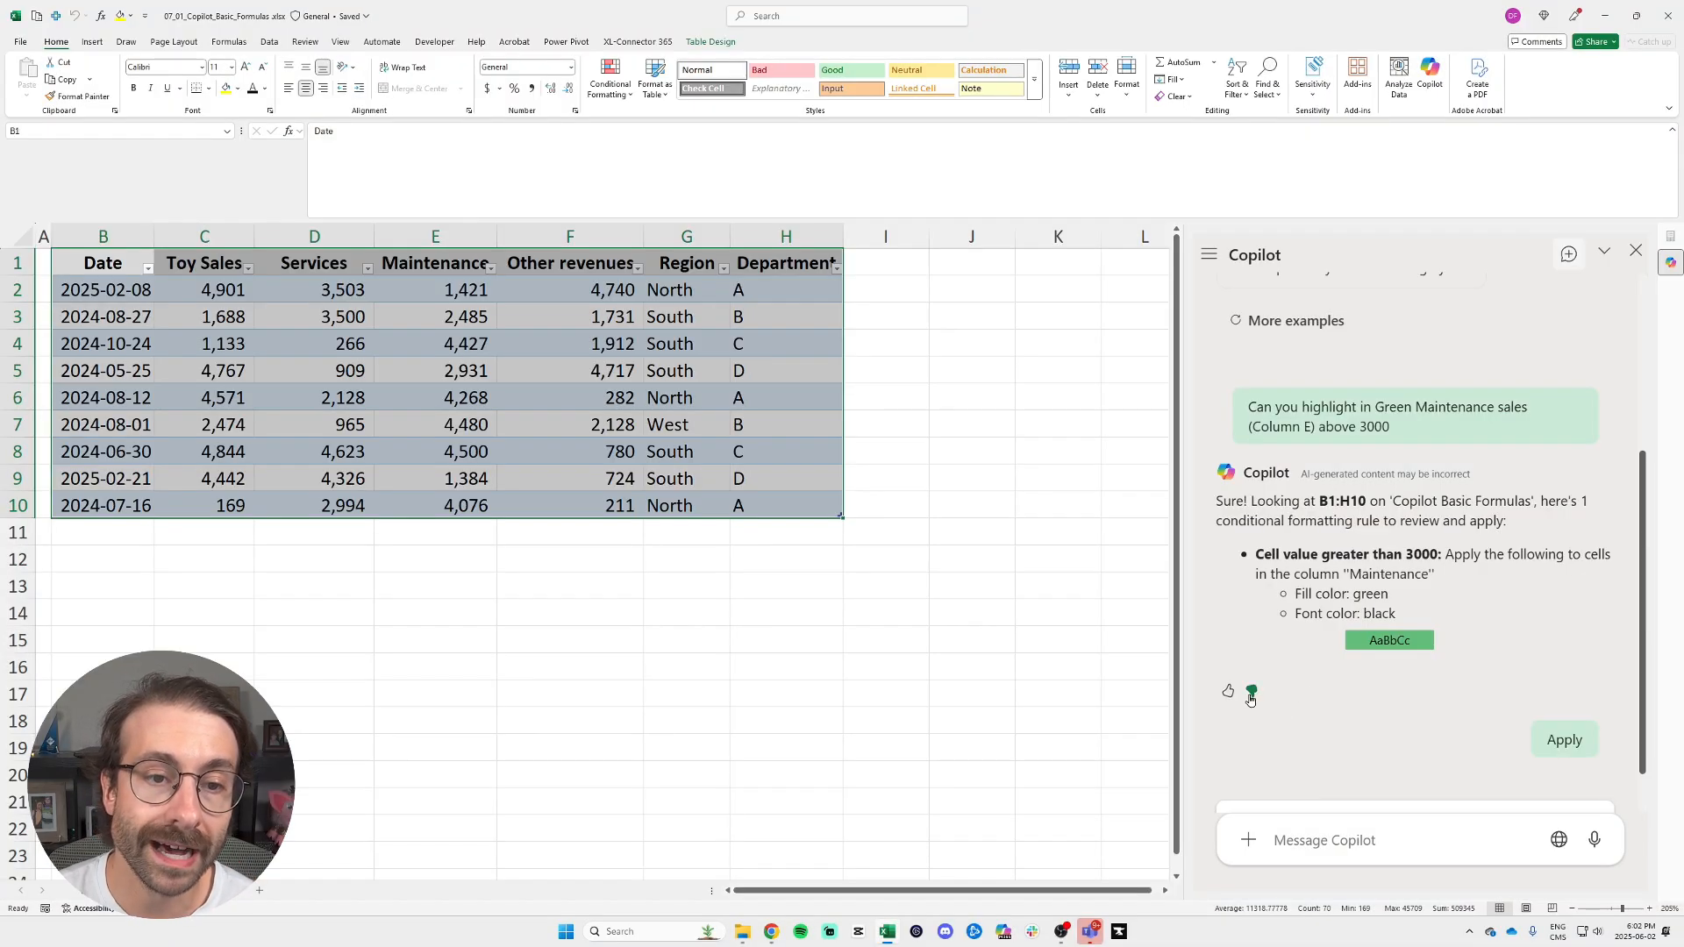
left_click(1565, 738)
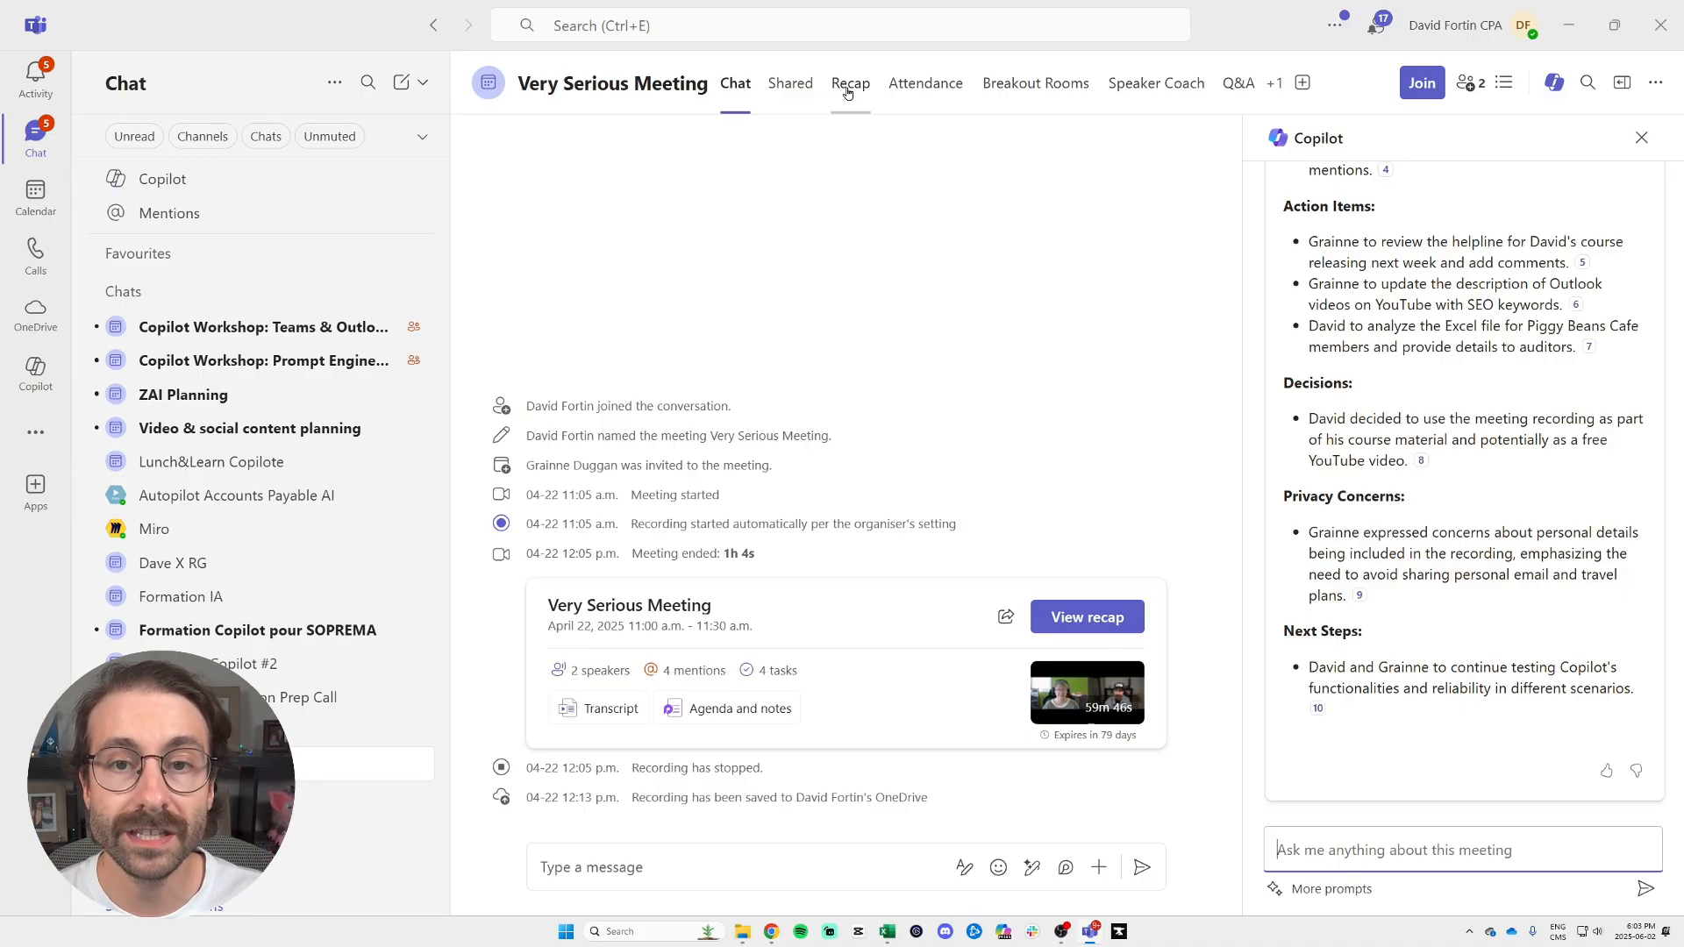
- Show the Very Serious Meeting recap's AI summary and scroll its notes to the follow-up tasks
left_click(851, 84)
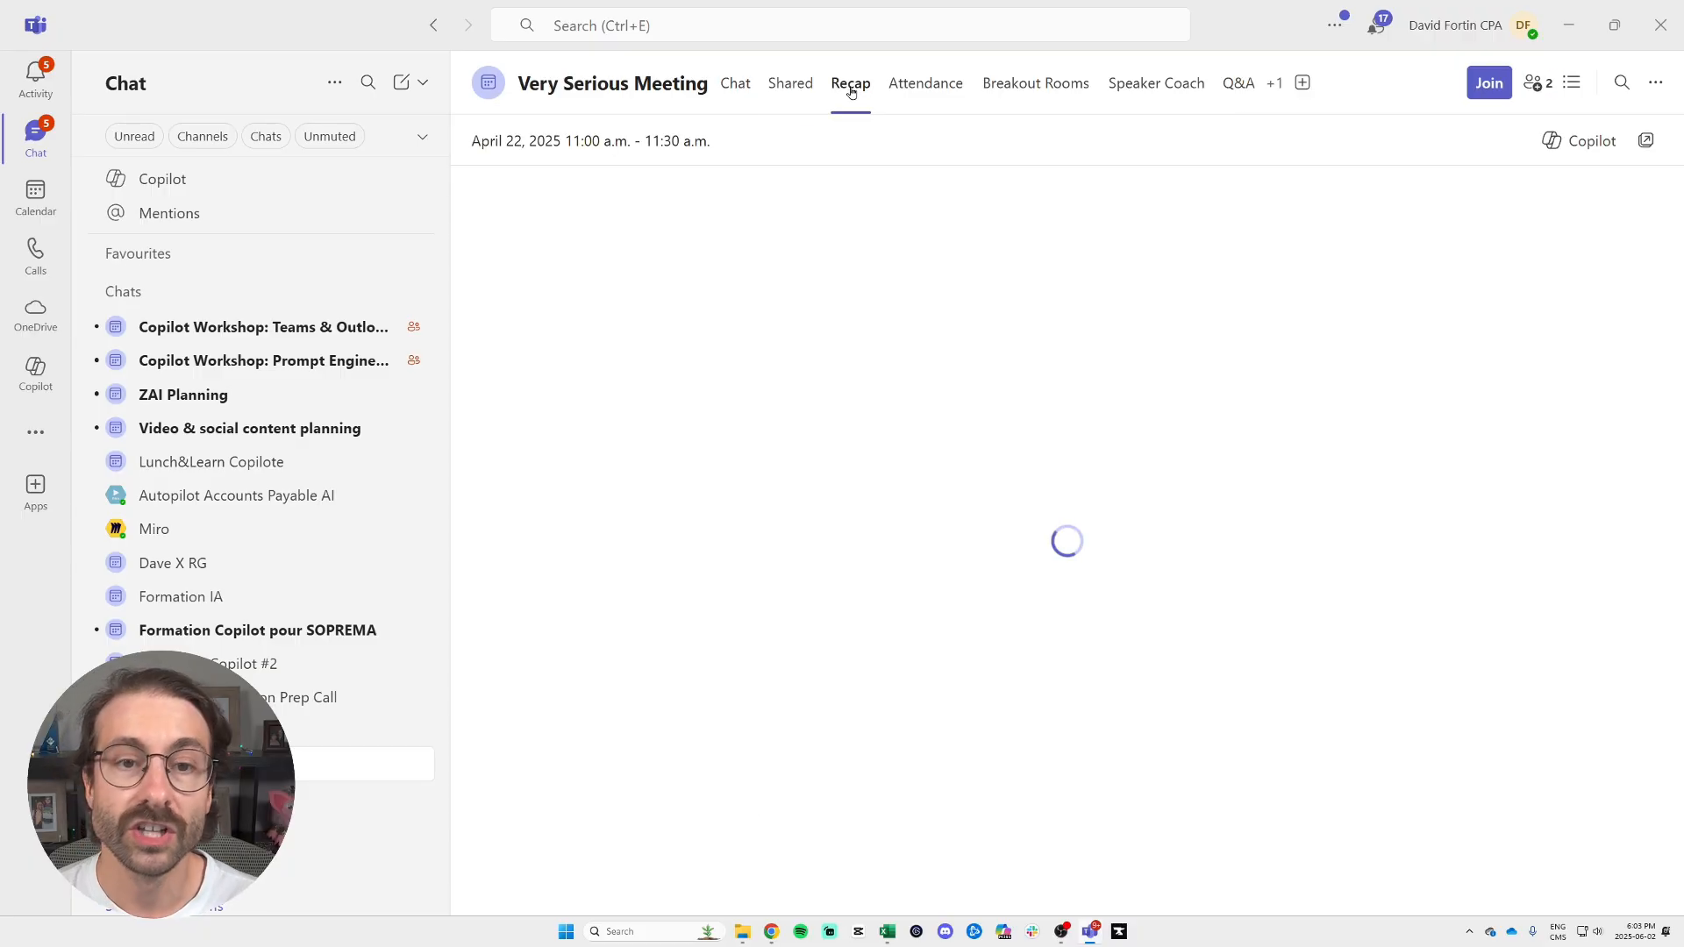
left_click(850, 83)
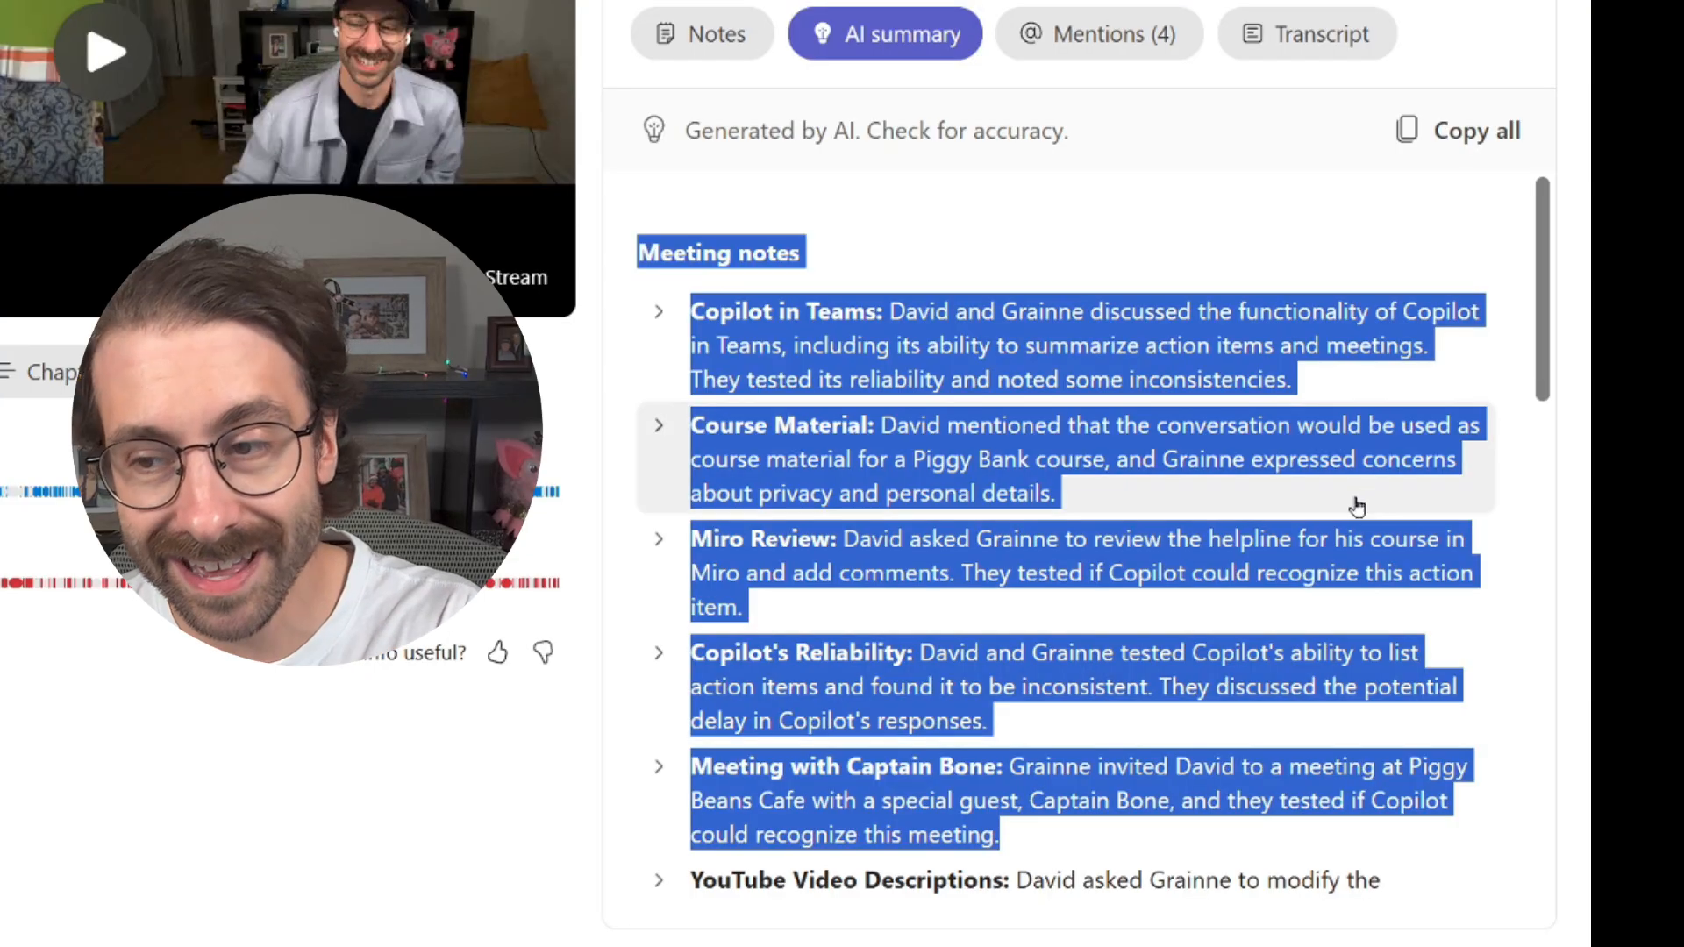
scroll("down", 3)
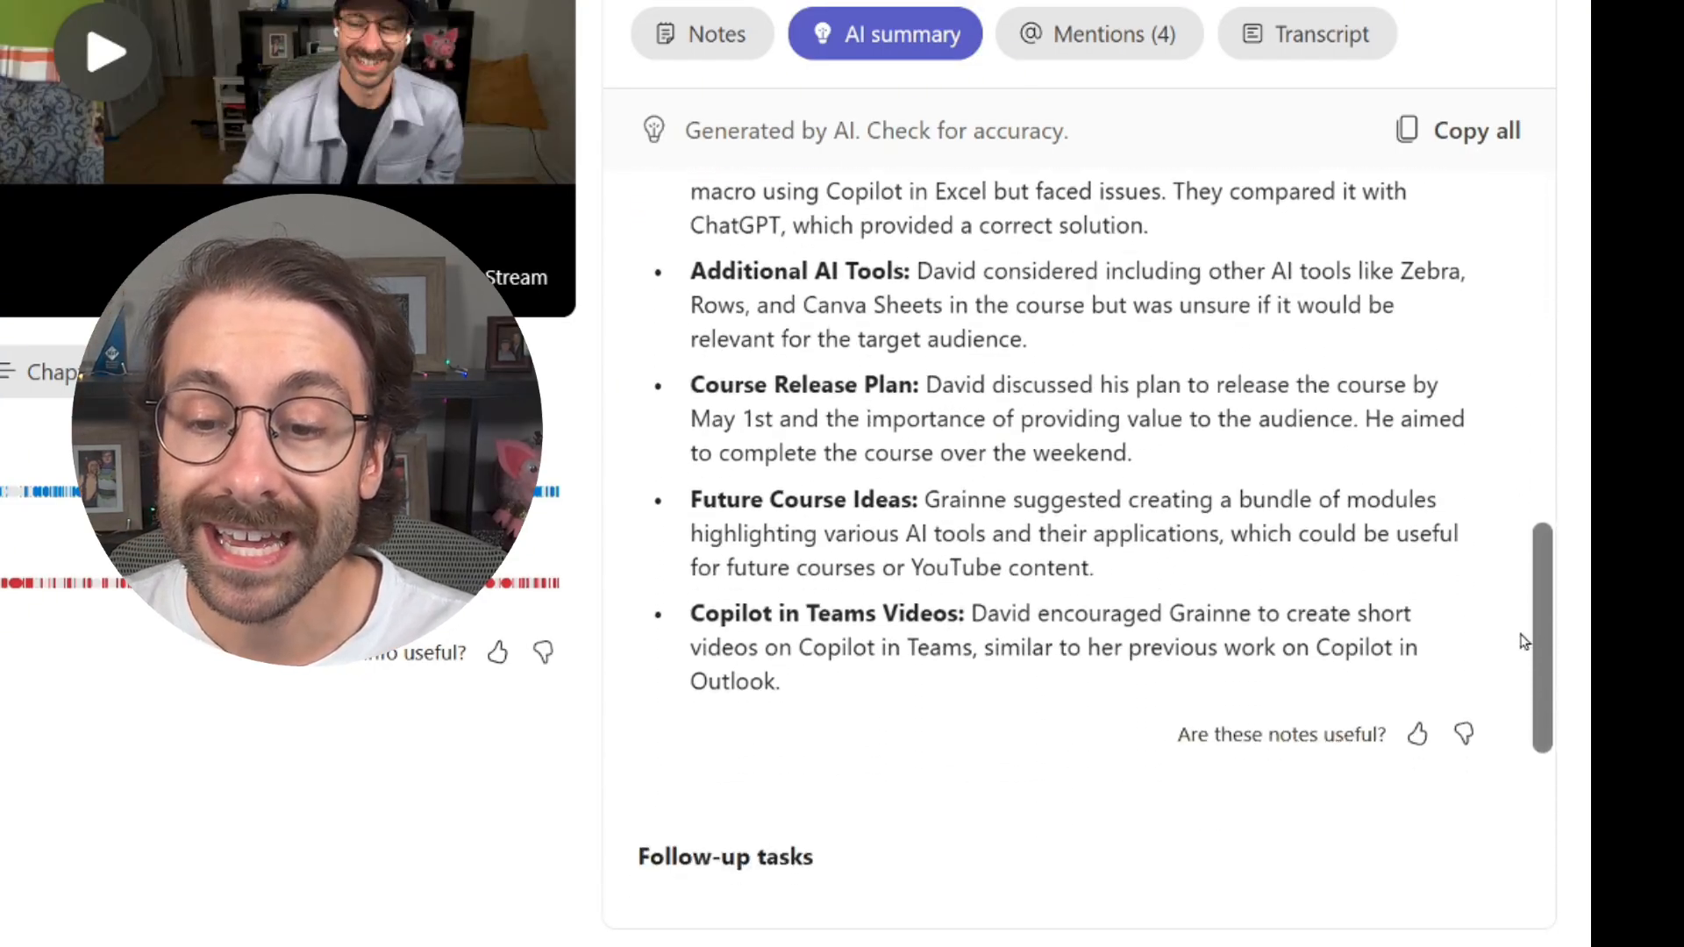